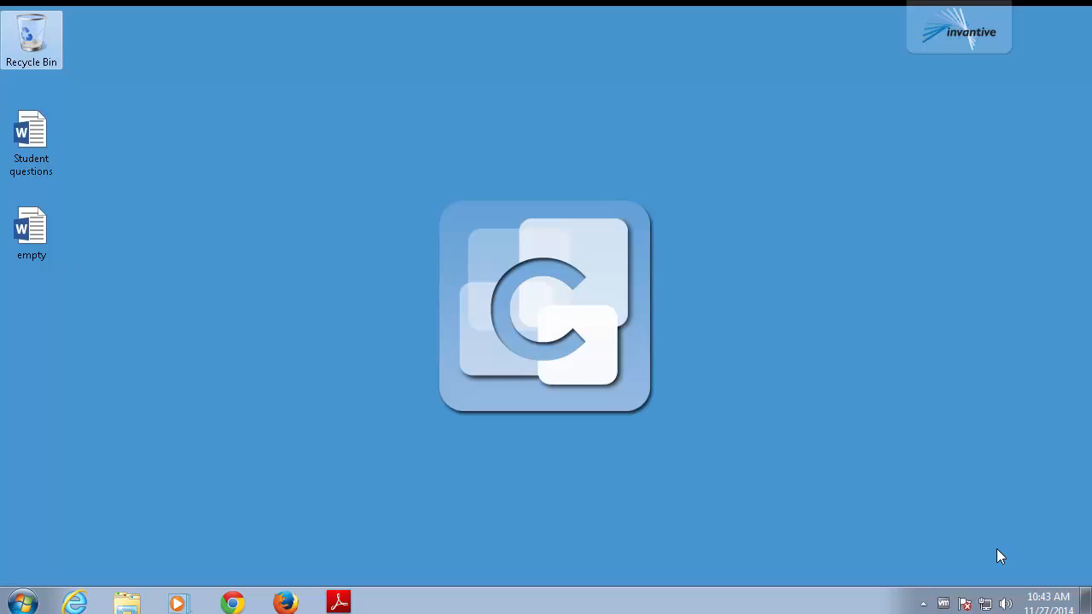
mouse_move(969, 491)
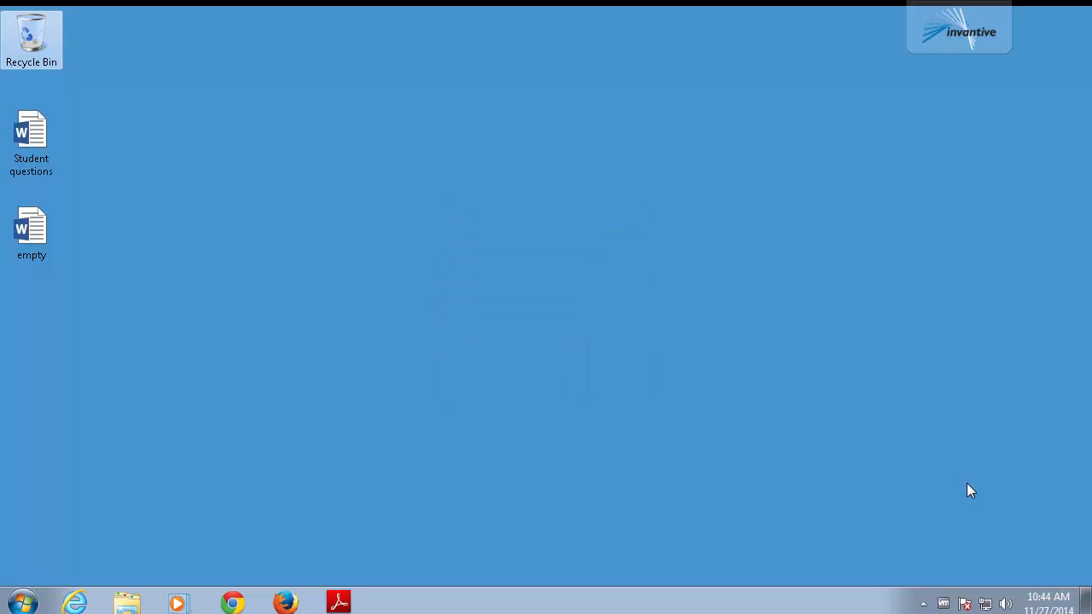
mouse_move(30, 236)
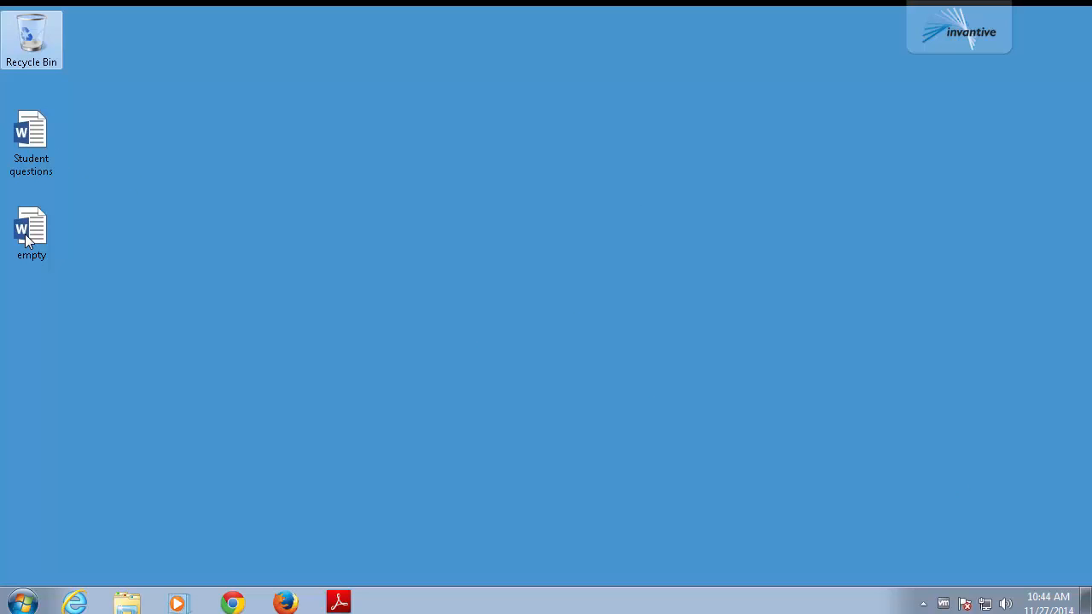
Step: Open the 'empty' document and log in to the Invantive Webservice Demo MySQL connection
double_click(31, 229)
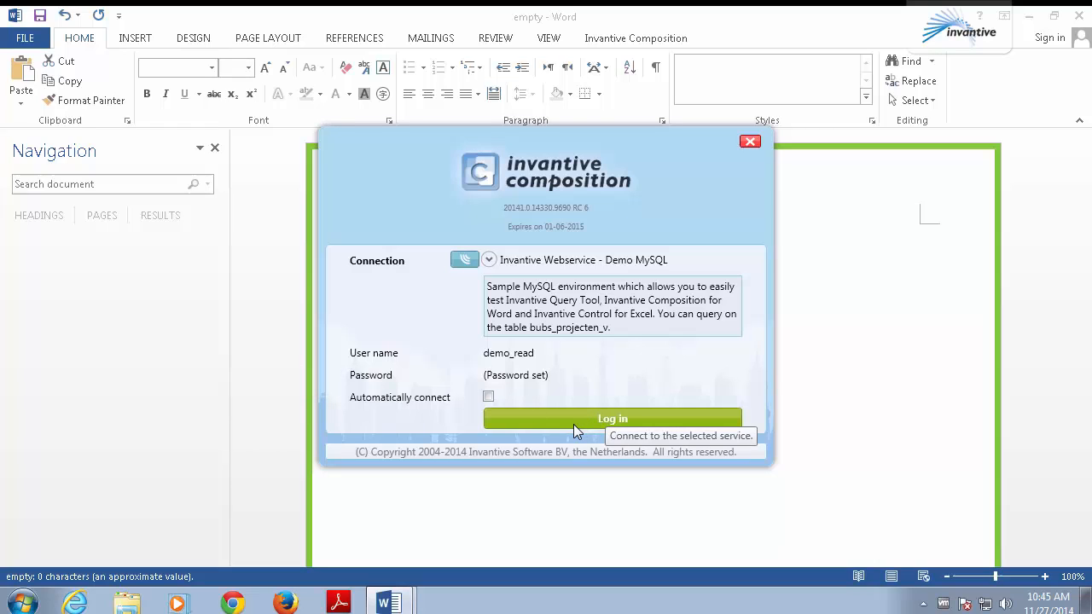
click(611, 418)
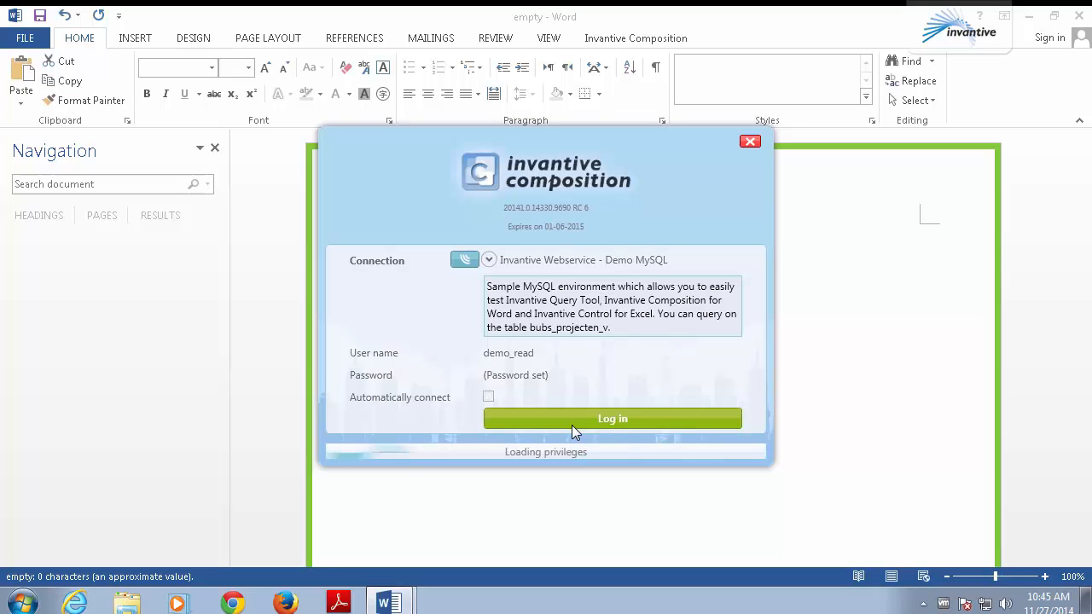
Step: Show the Invantive Composition ribbon with the Questions and answers model connected as demo_read
click(611, 418)
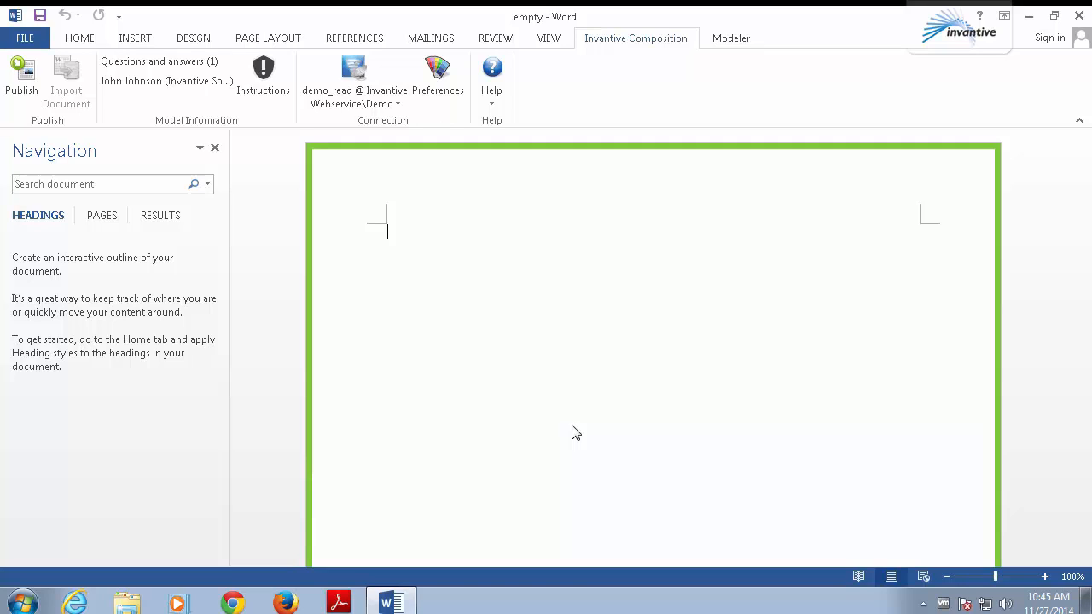
mouse_move(21, 82)
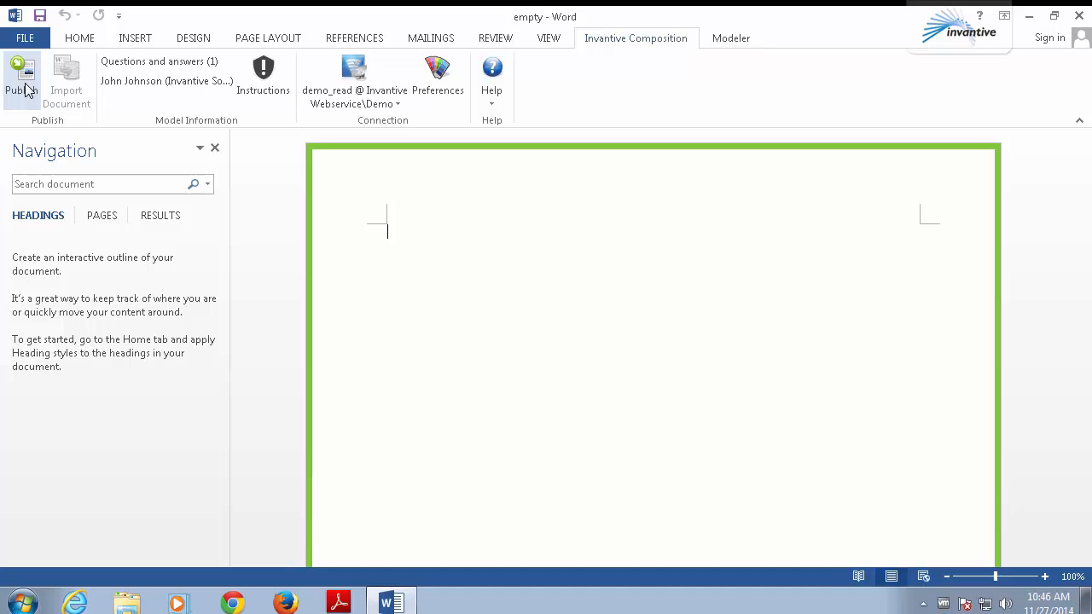
mouse_move(27, 92)
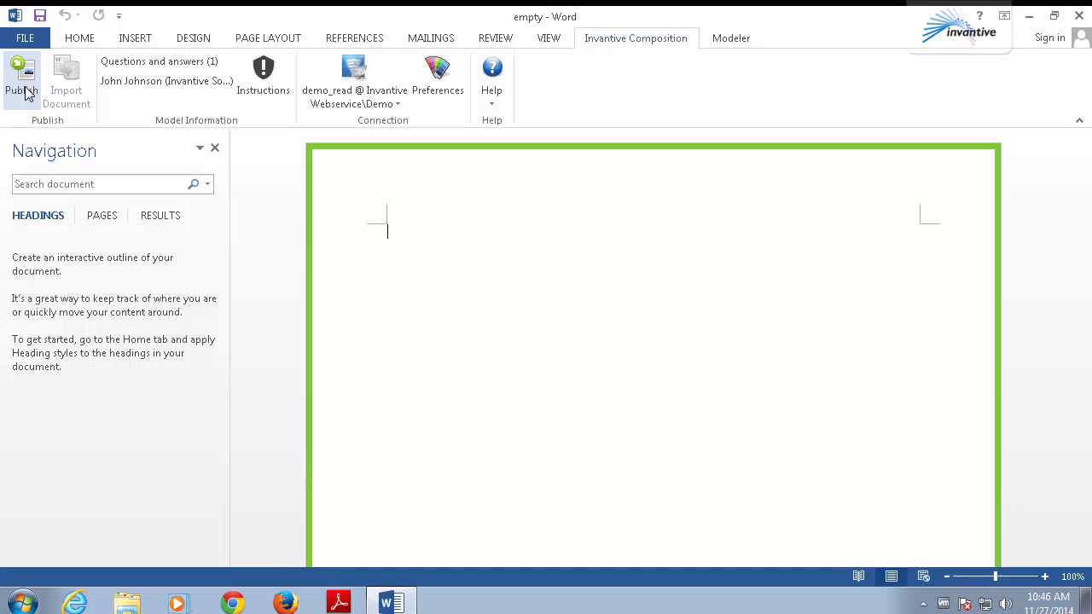
Step: Publish with default parameters (math included, science excluded) and acknowledge completion
click(22, 82)
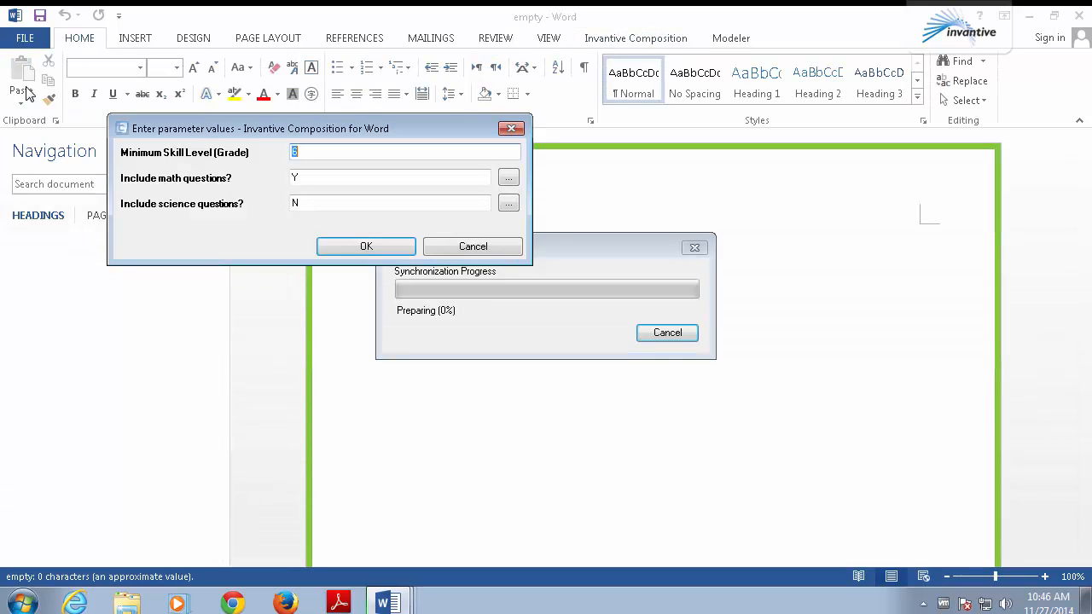
click(365, 246)
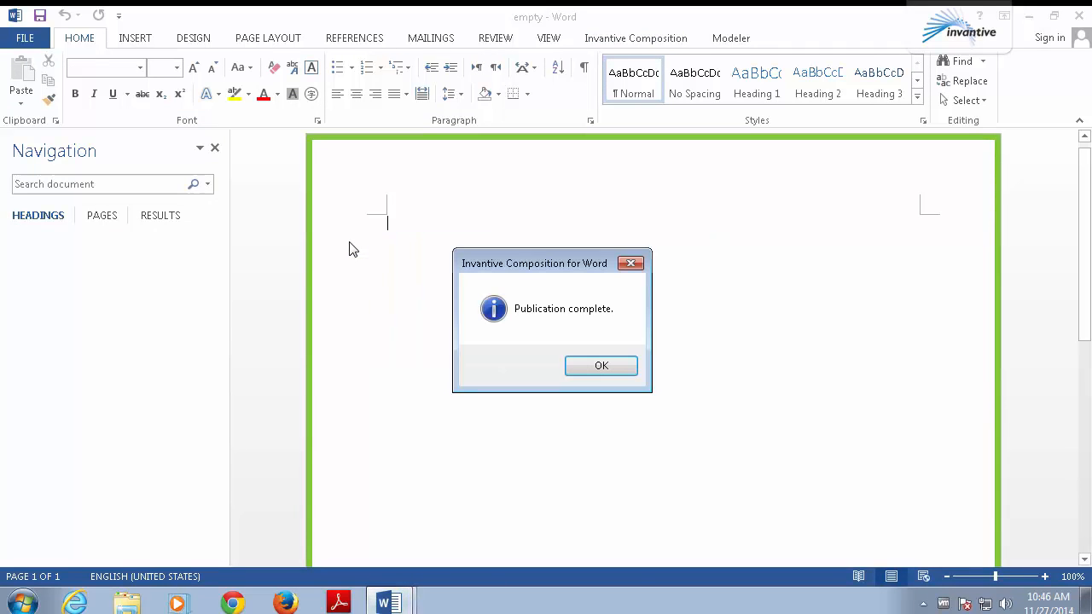
click(600, 365)
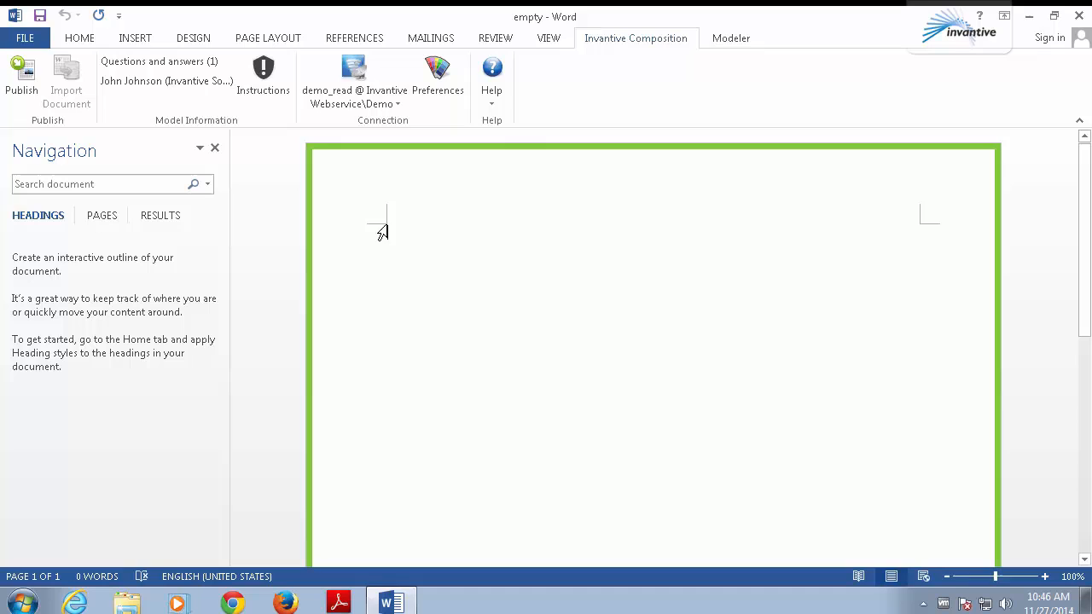
Step: Switch to the Modeler ribbon and turn on Design Mode
click(731, 38)
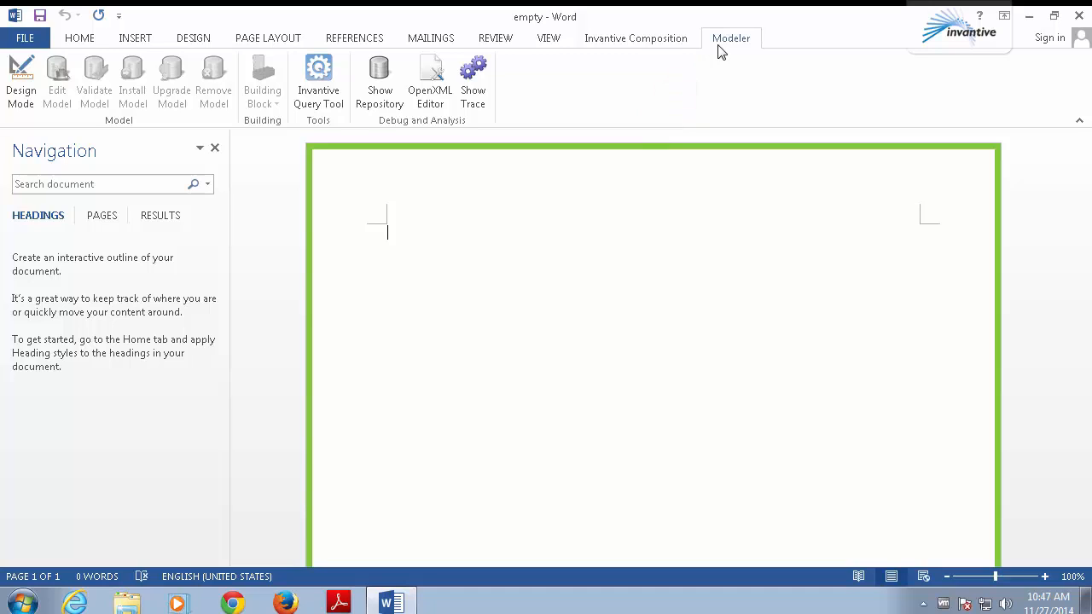
mouse_move(713, 49)
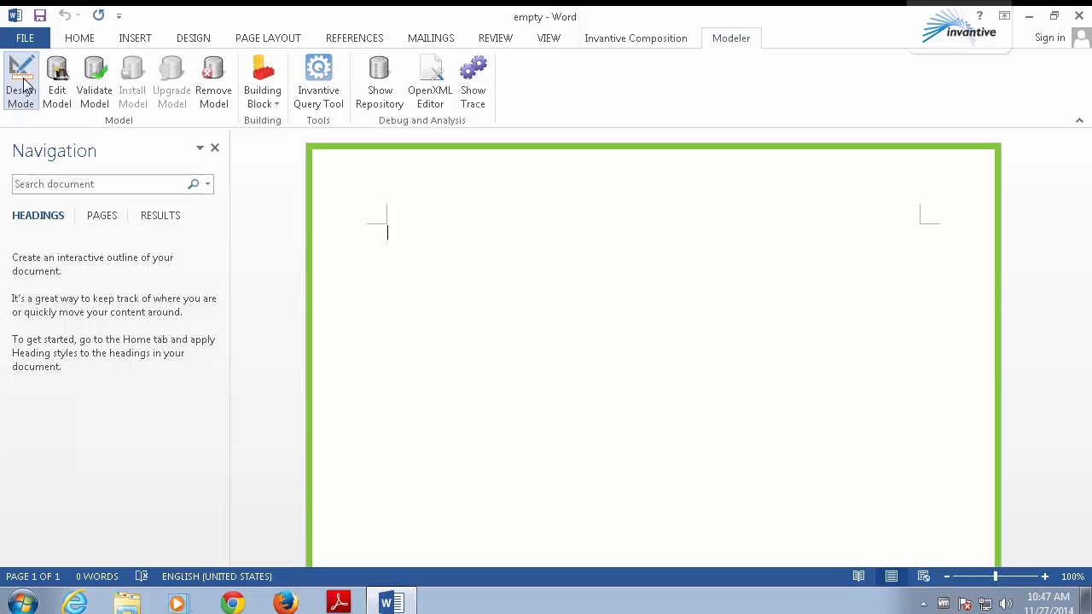
mouse_move(58, 81)
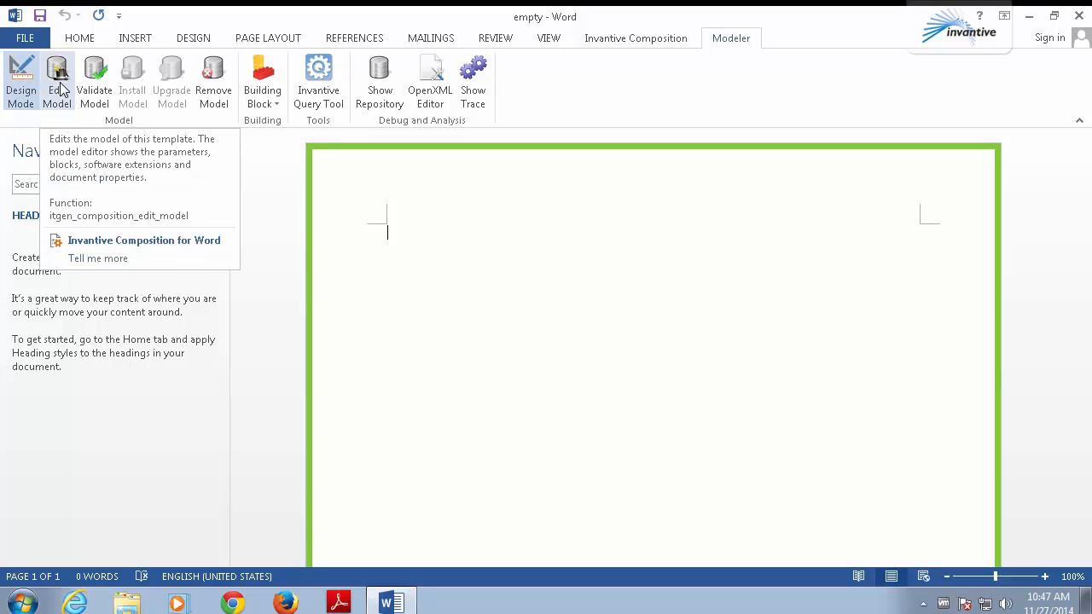
click(58, 82)
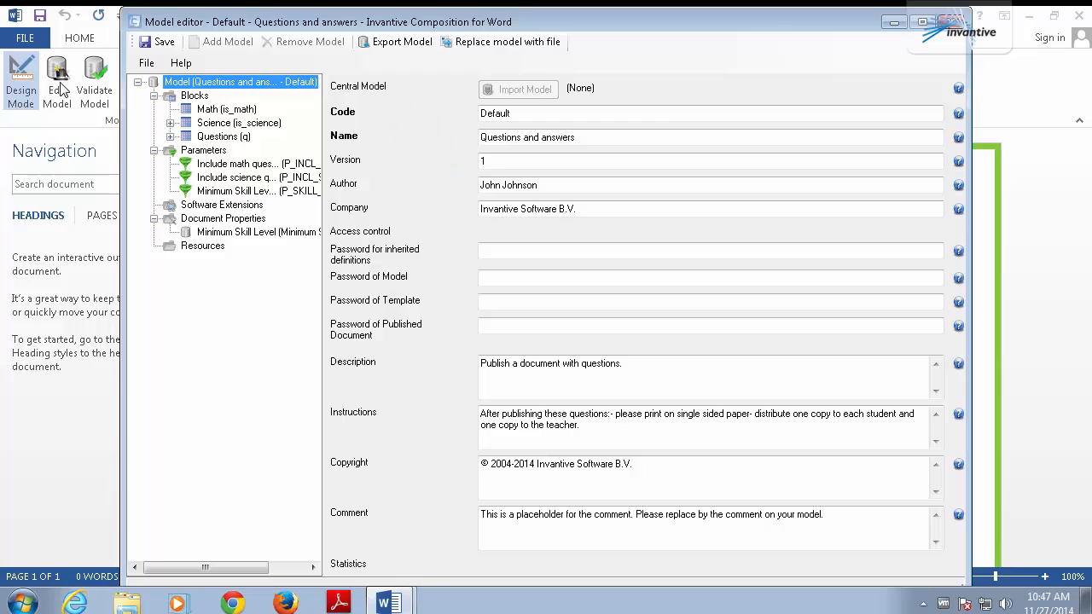
mouse_move(475, 94)
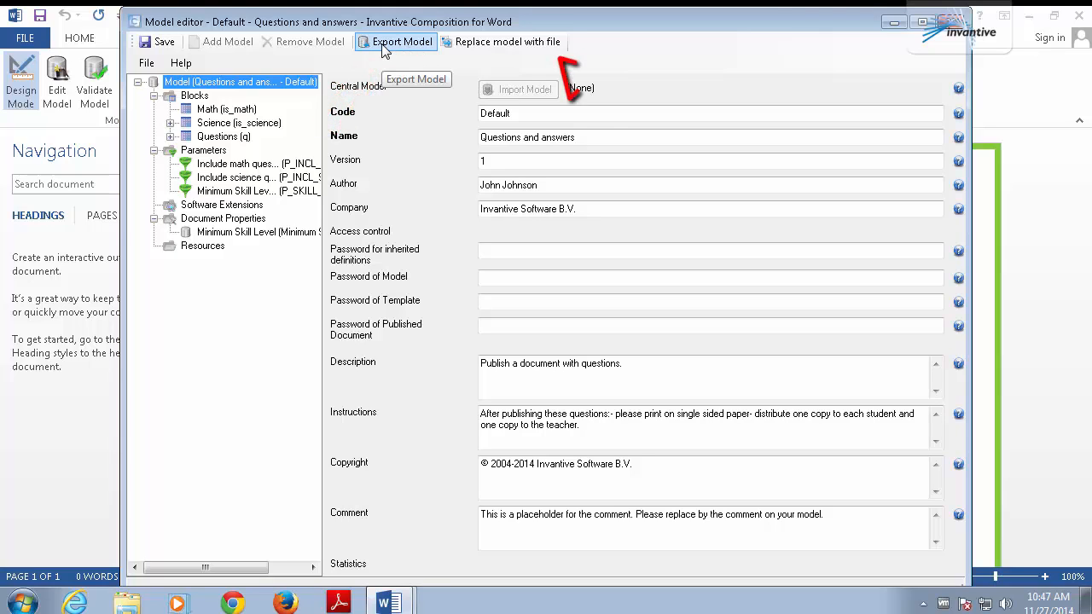
mouse_move(502, 41)
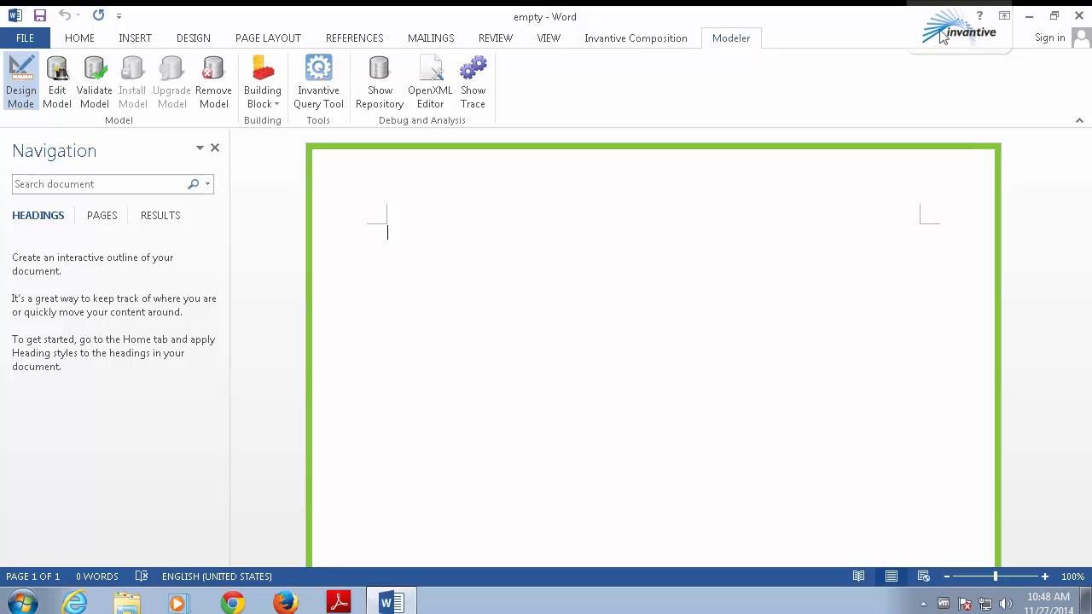
mouse_move(918, 31)
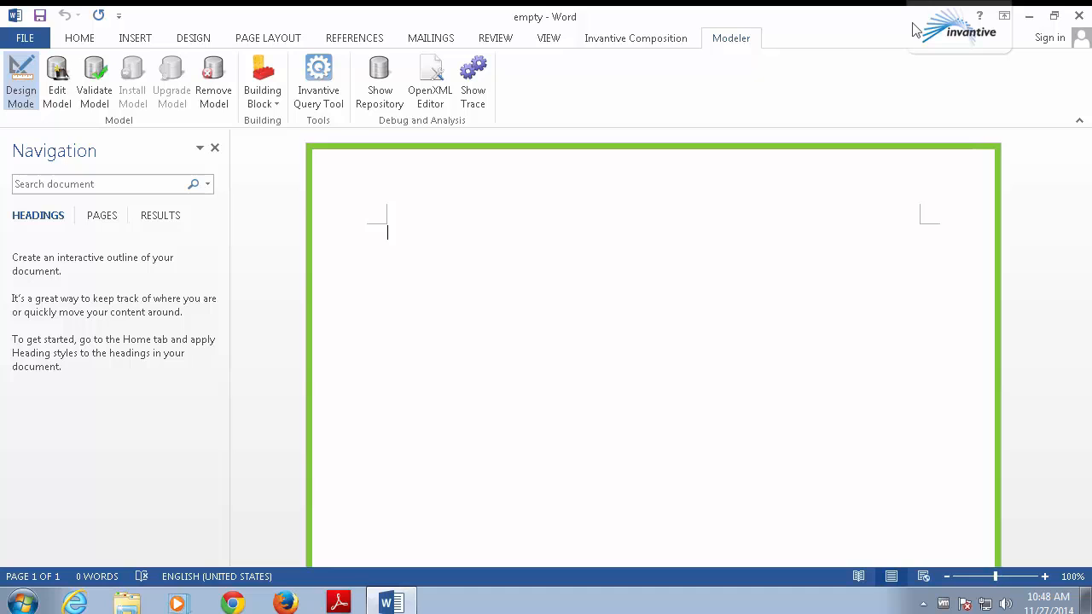
mouse_move(559, 94)
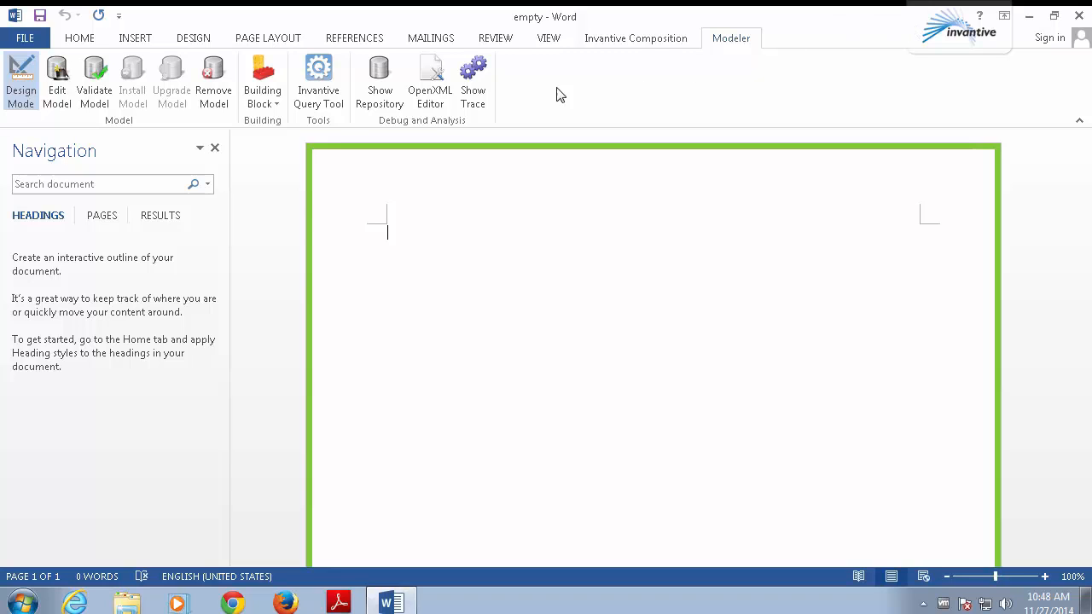
Step: Insert a repeating foreach block over the Questions building block onto the blank page
click(263, 82)
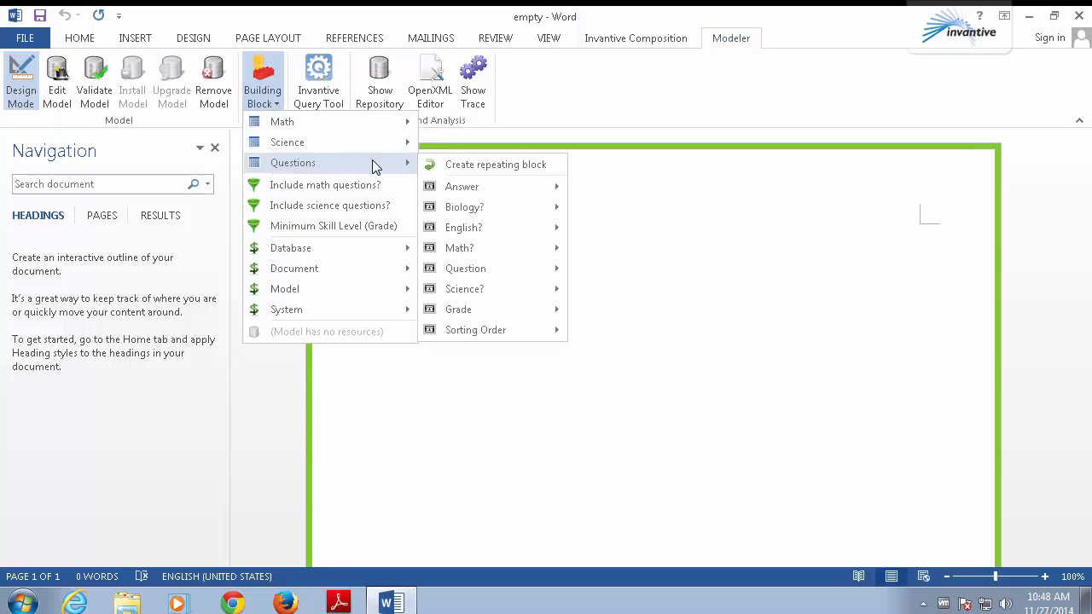
mouse_move(494, 164)
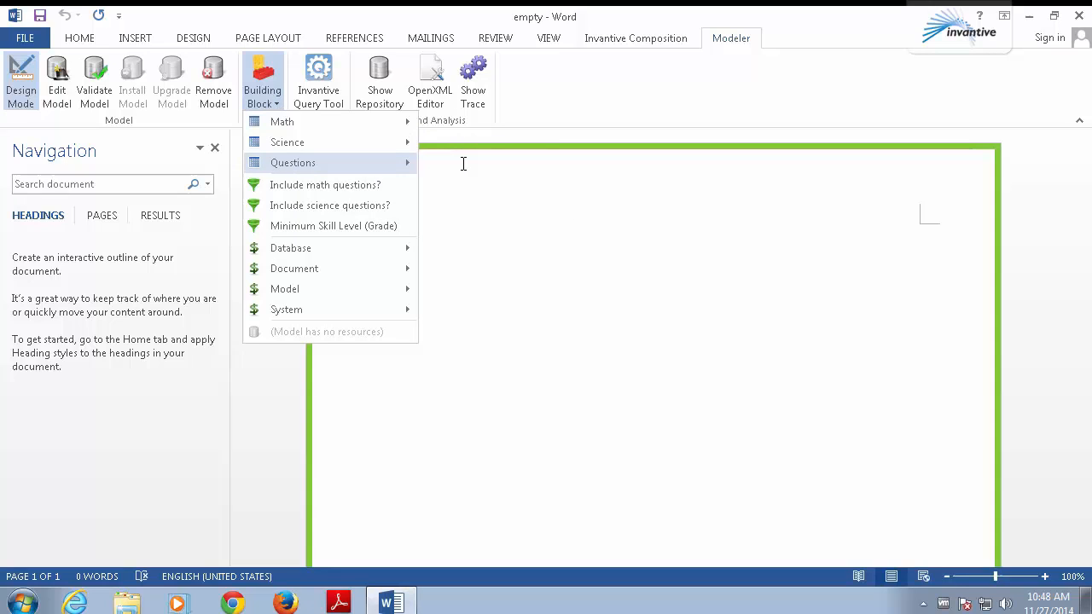
click(293, 162)
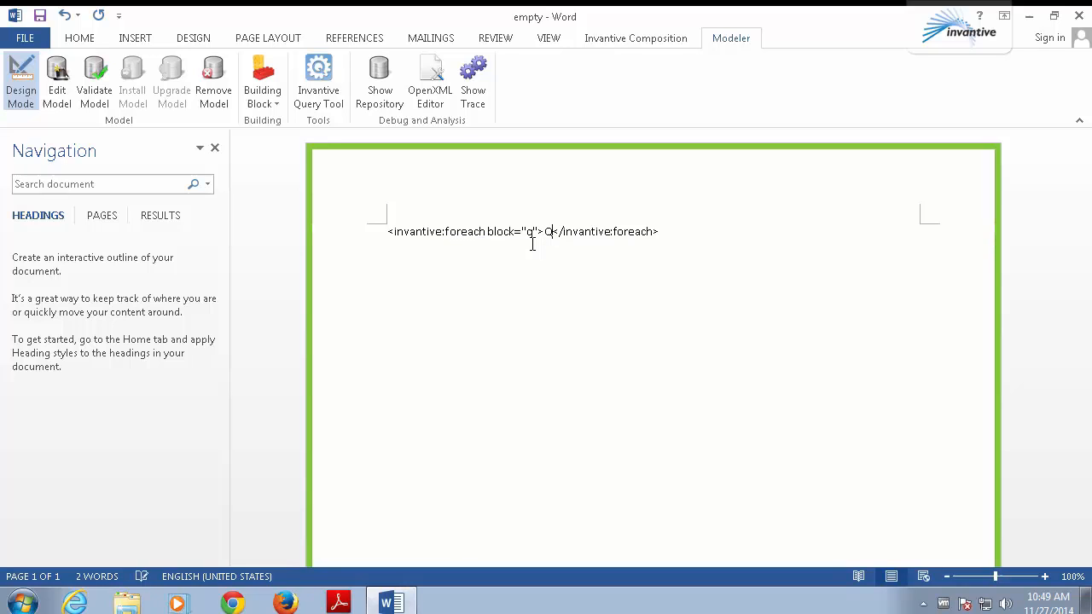
Step: Write a 'Question' heading and a 'Question is:' label line inside the loop, closing tag below
text(uestion)
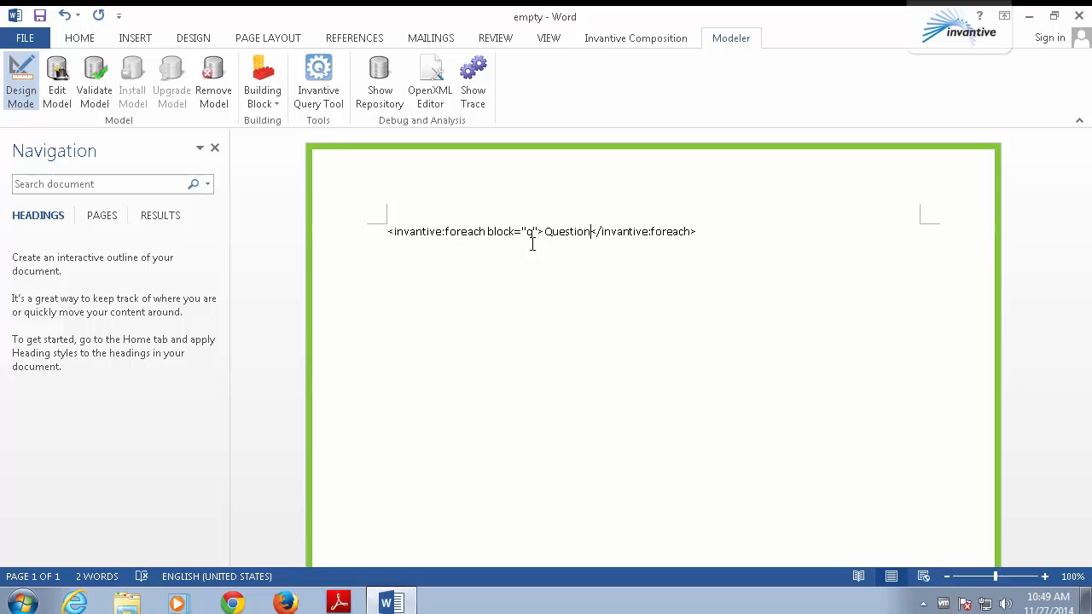
key(Enter)
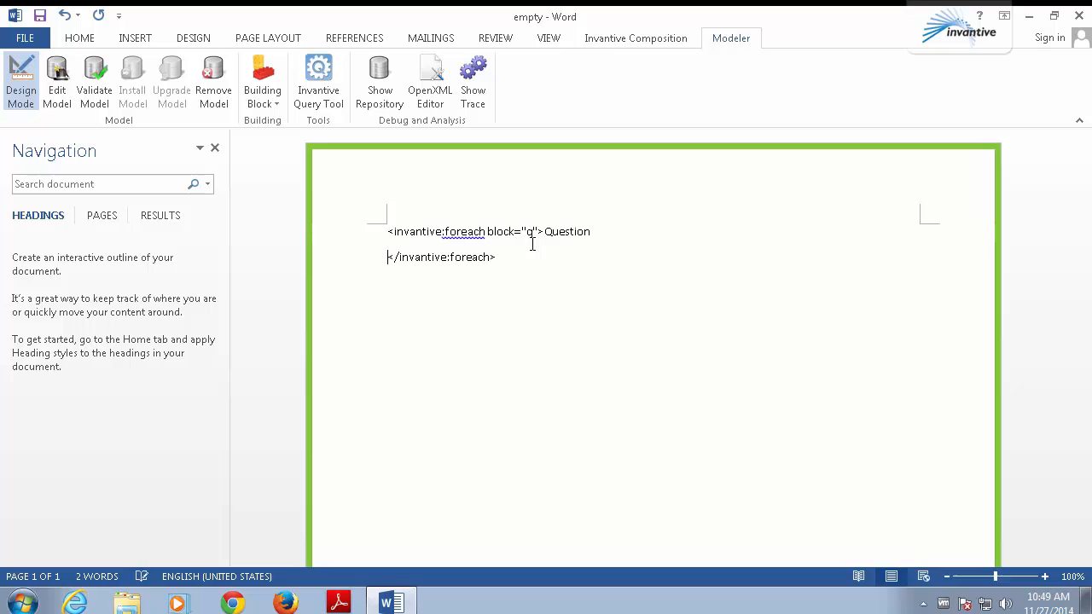
text(Question)
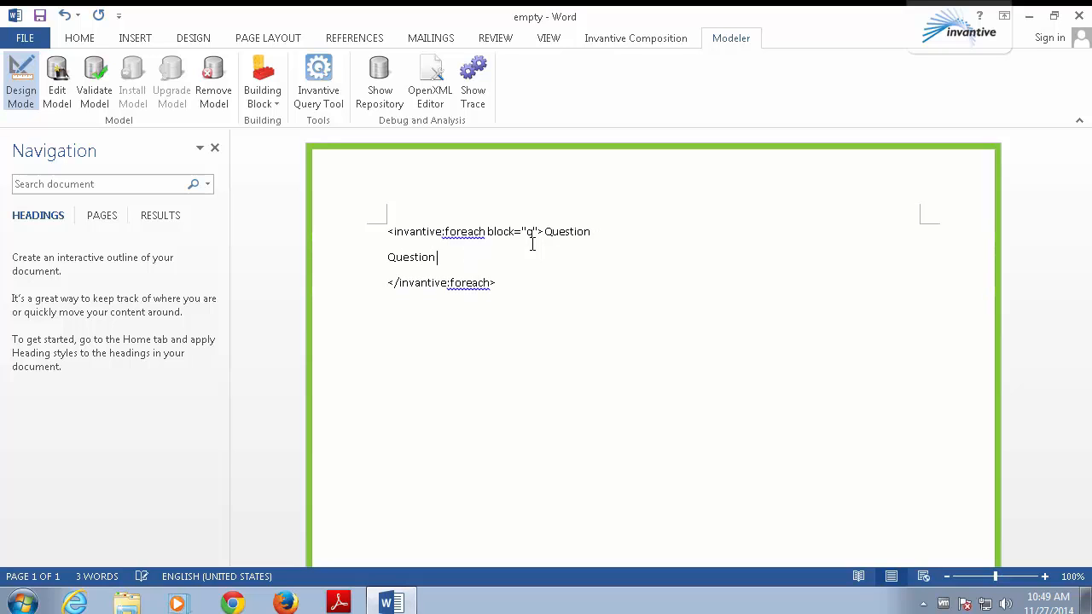
text(is:)
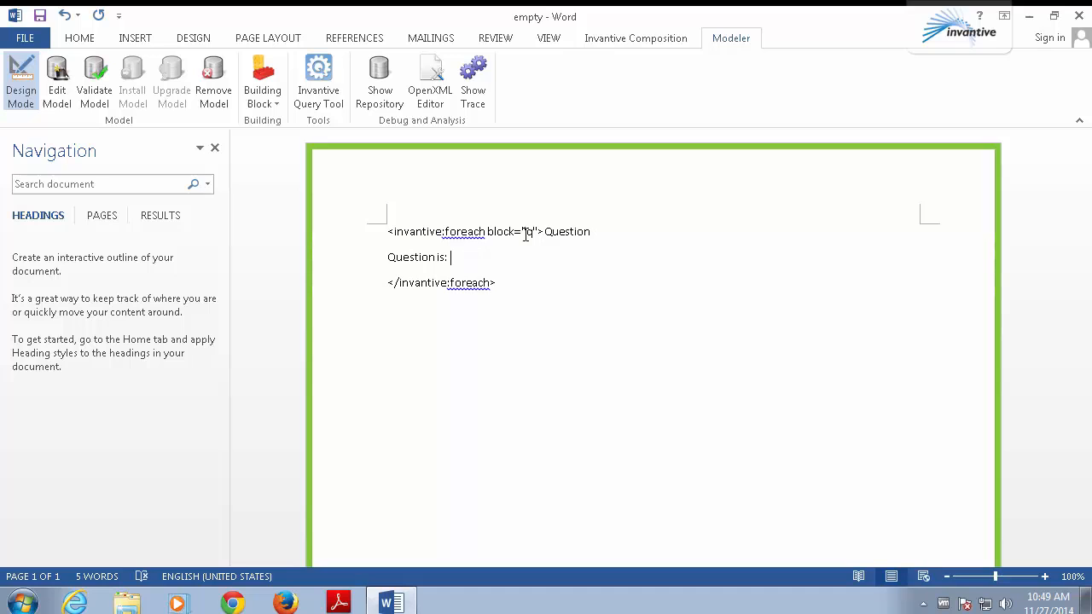
Step: Insert a value-of tag with expression 'Question is $F{question}' replacing the typed label
click(263, 82)
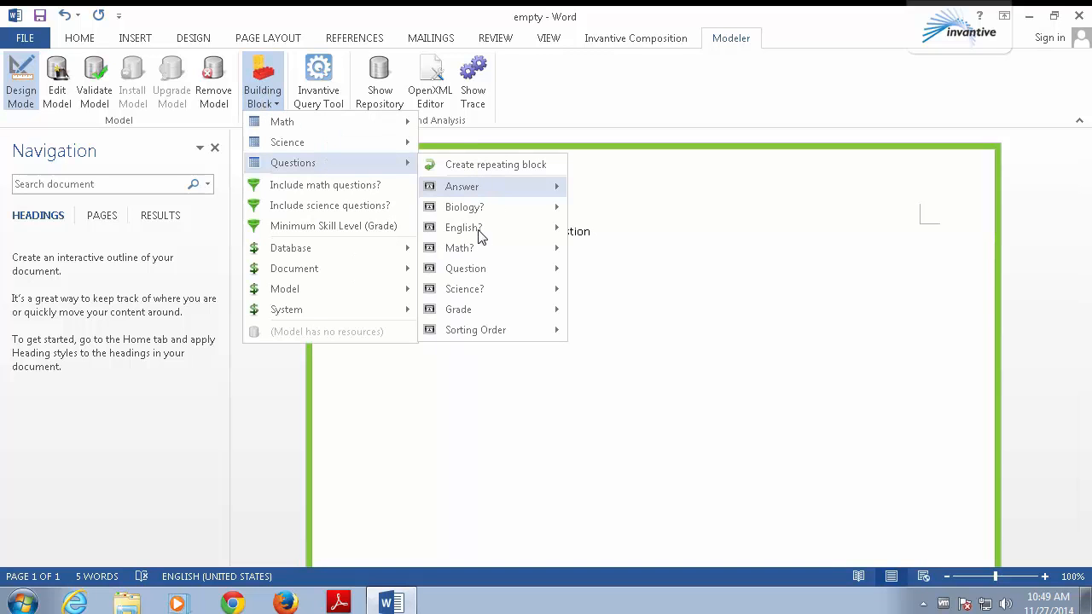
mouse_move(464, 268)
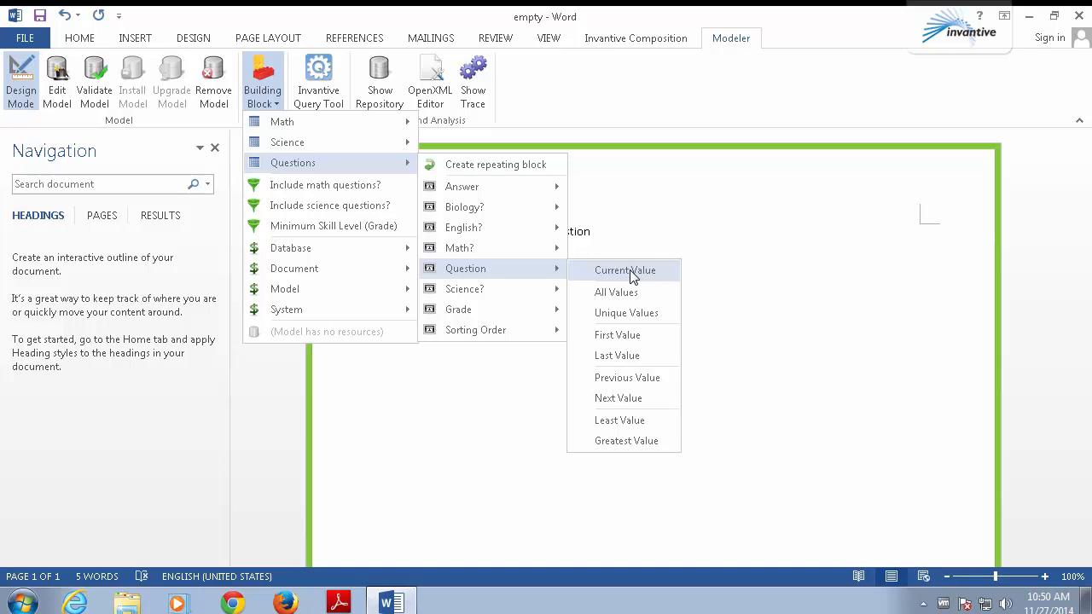
click(624, 269)
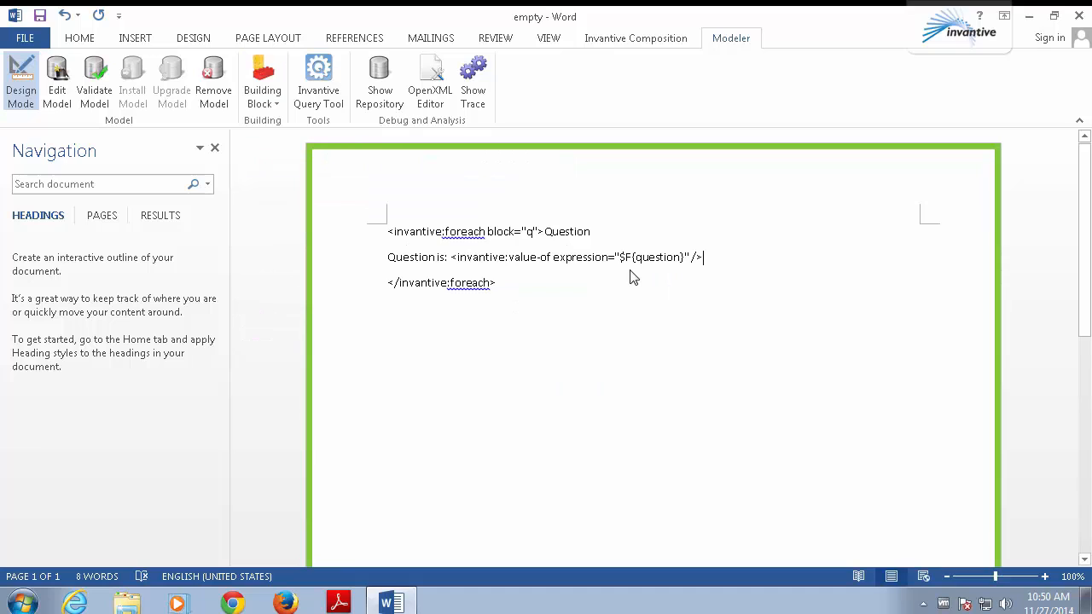
mouse_move(476, 266)
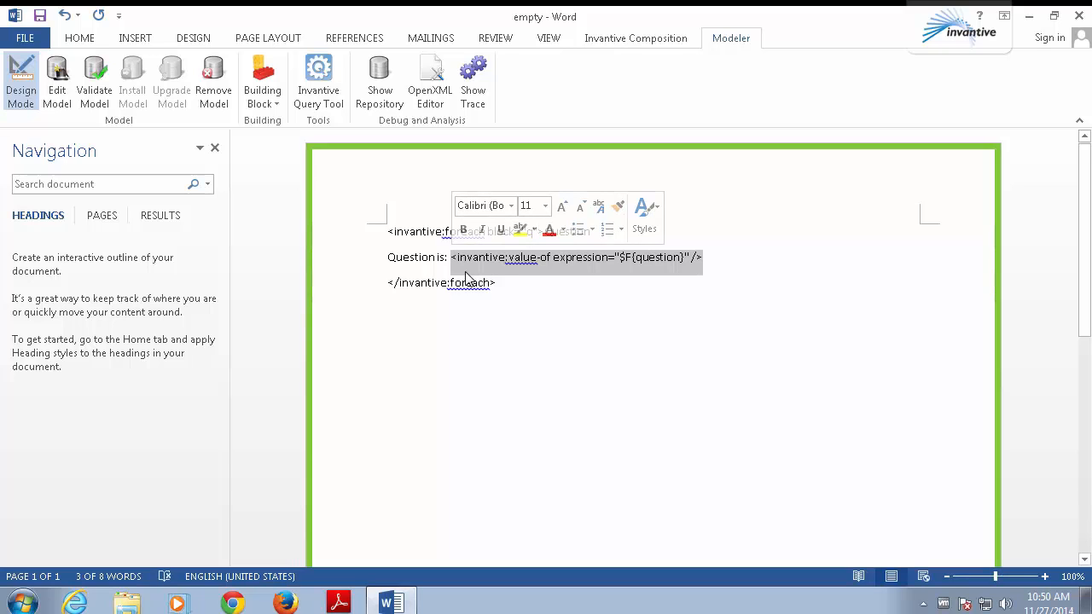
click(635, 304)
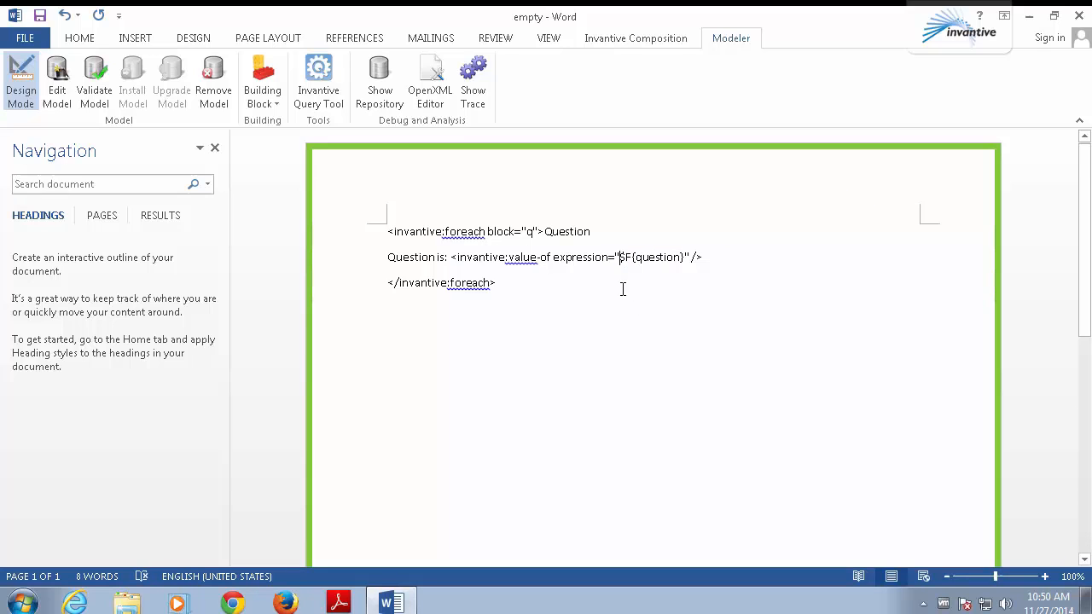
text(Question is)
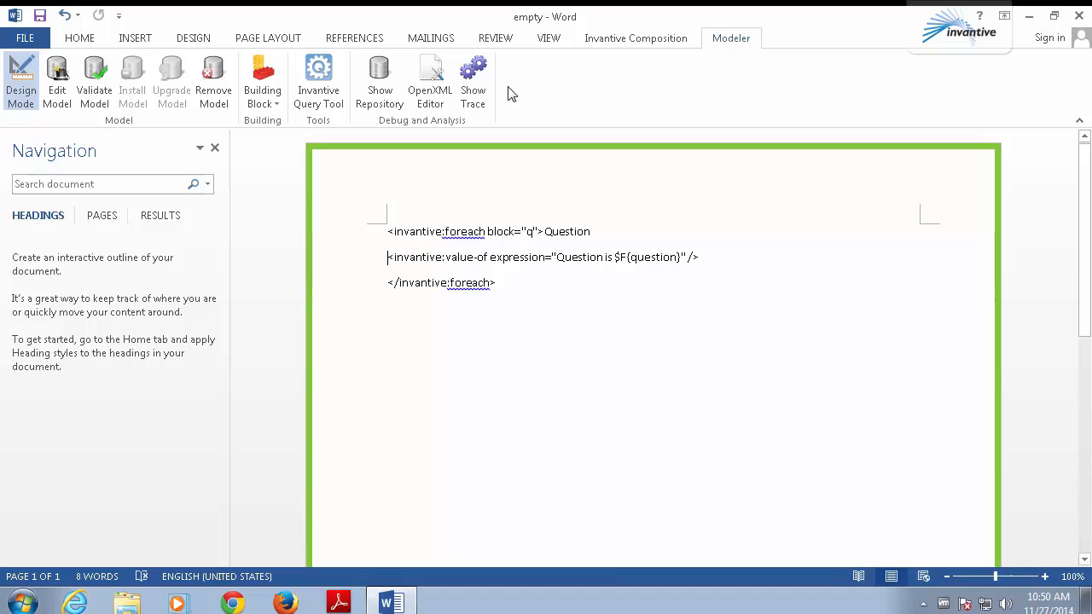
Step: Turn off Design Mode in the Modeler and return to the Invantive Composition ribbon
click(635, 38)
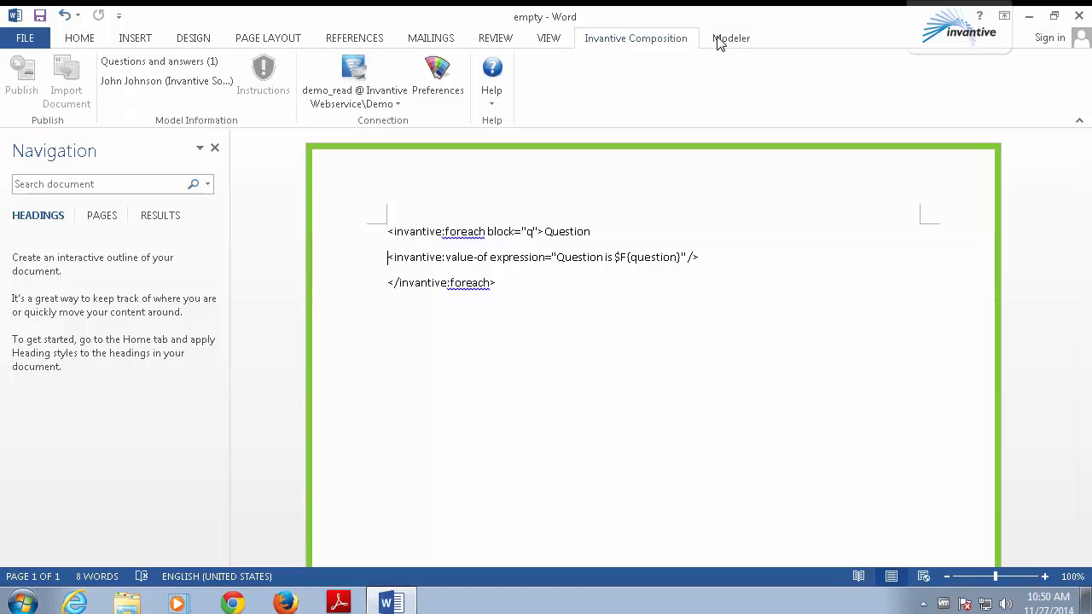
click(730, 38)
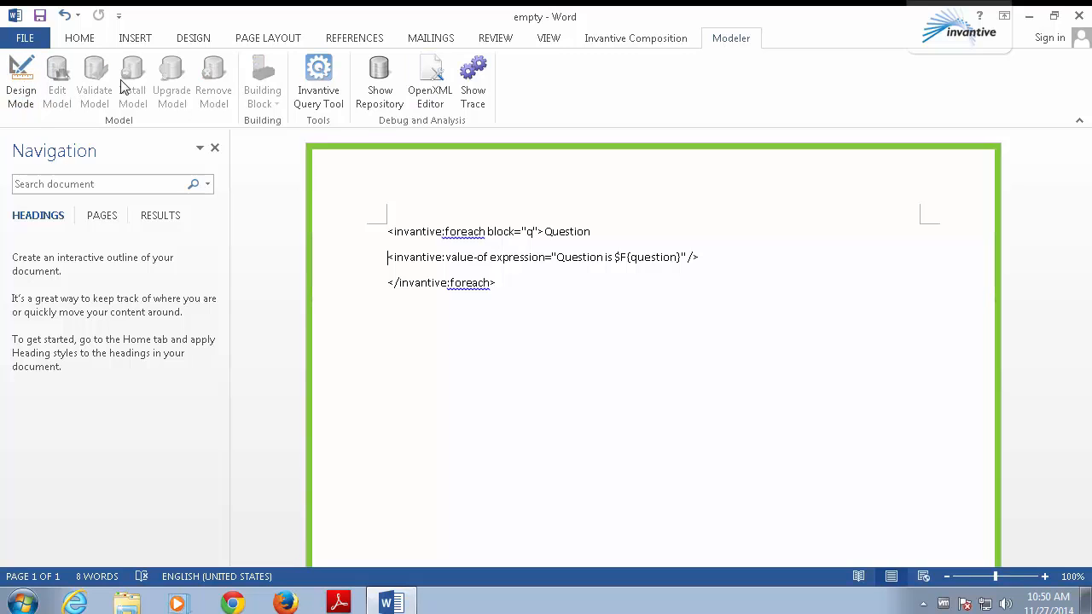
mouse_move(598, 53)
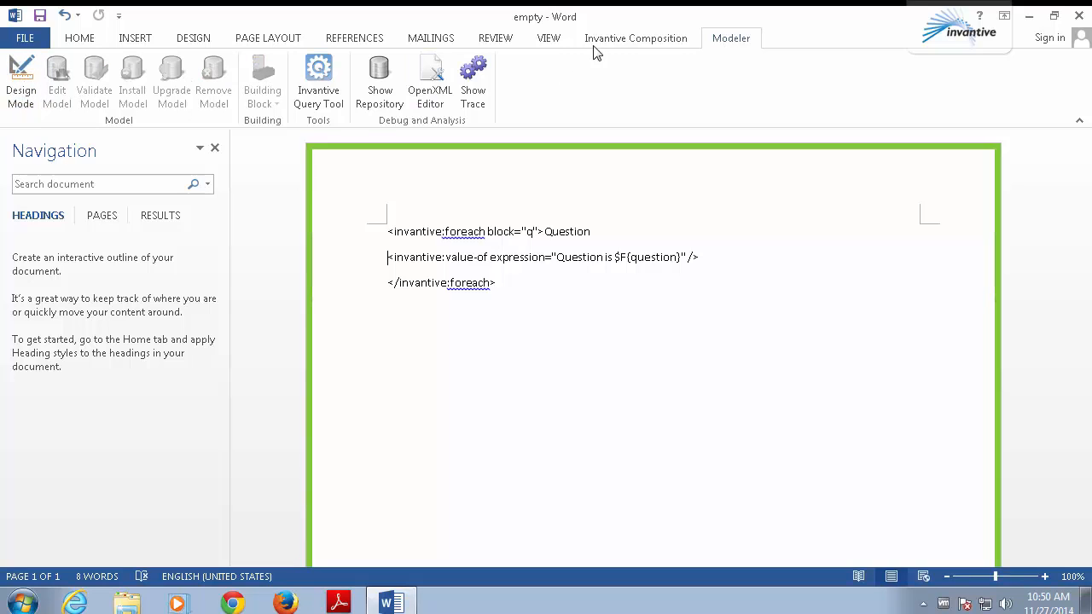
click(635, 37)
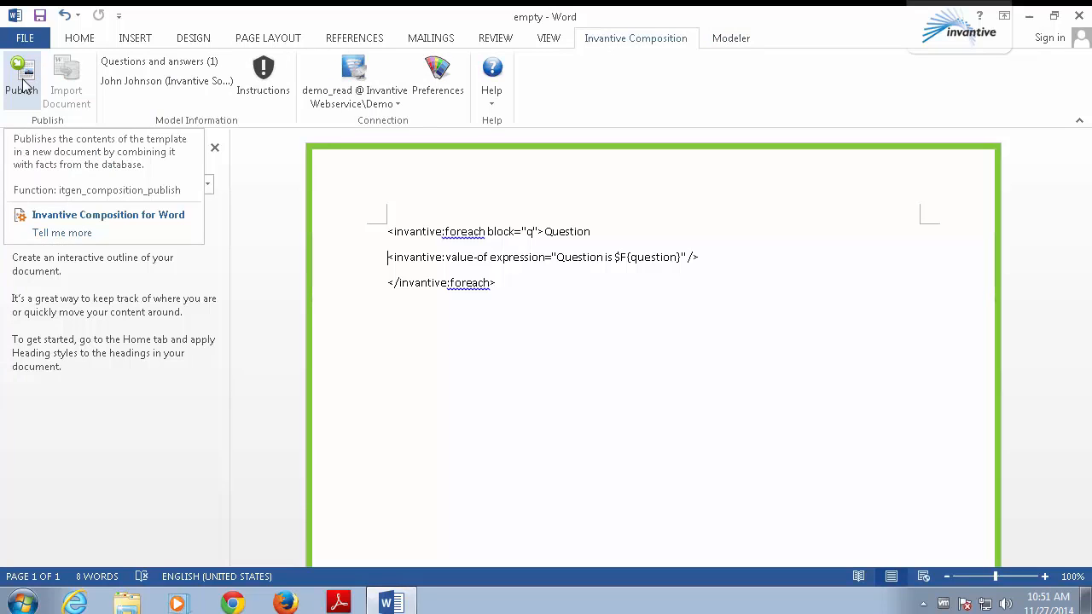
Step: Publish with parameters 6 / Y / N and review the generated grade 6 math question lines
click(21, 82)
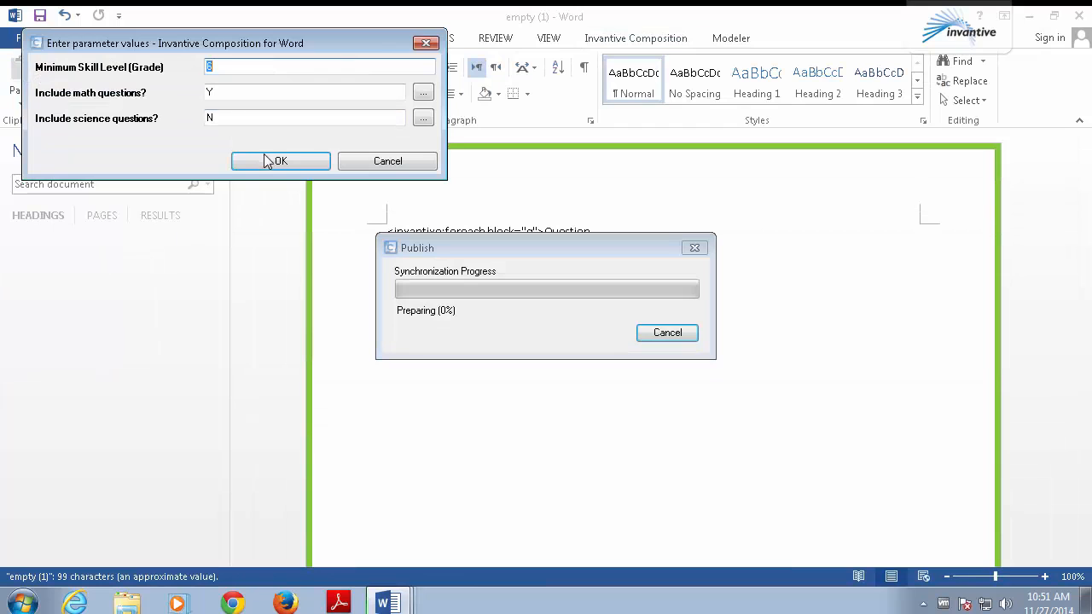
click(280, 161)
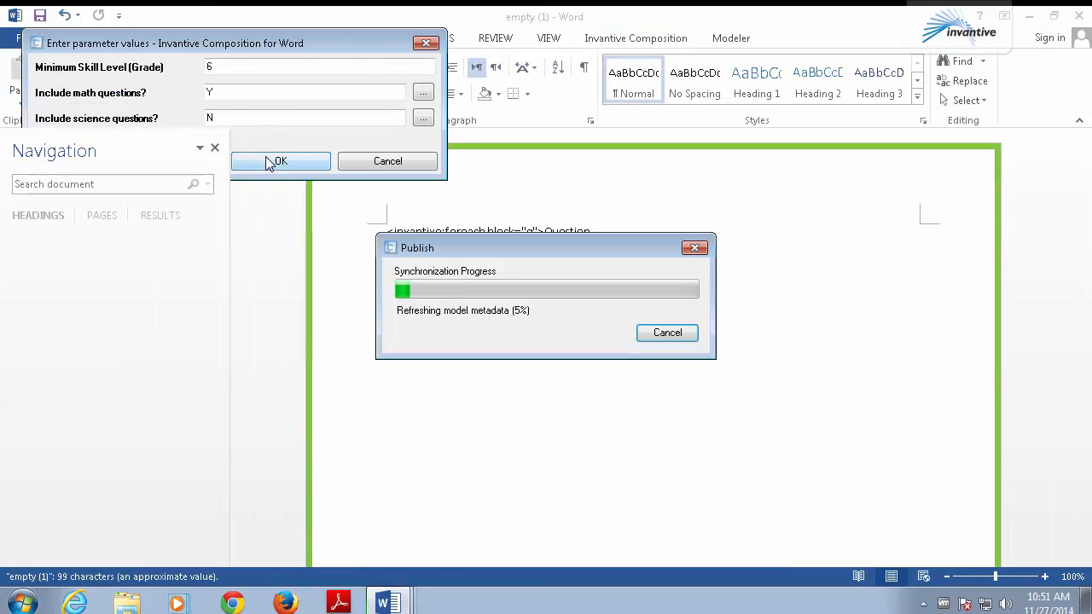
click(280, 161)
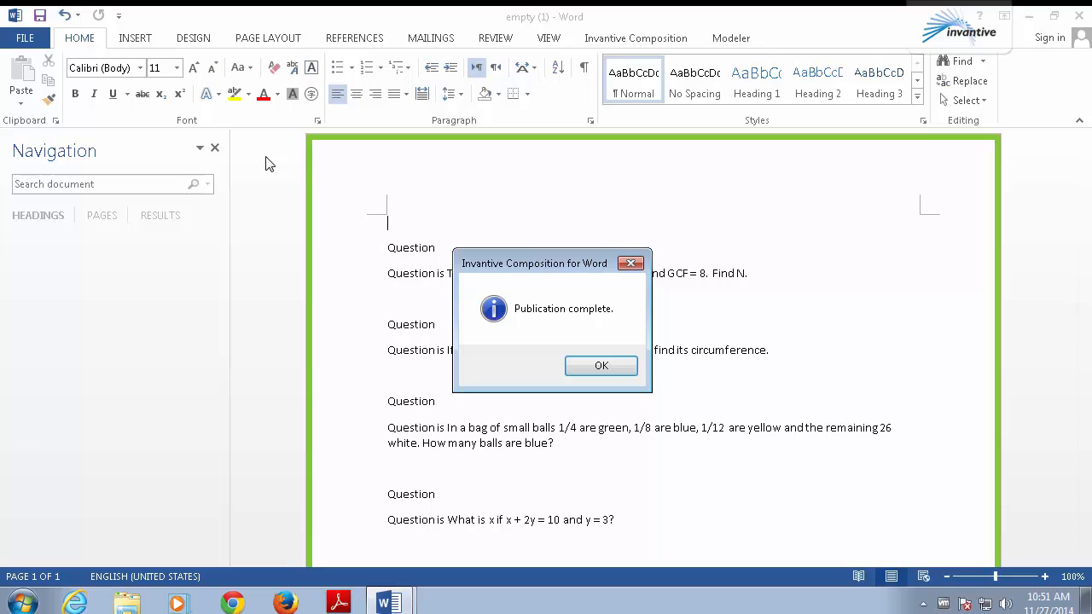
click(601, 365)
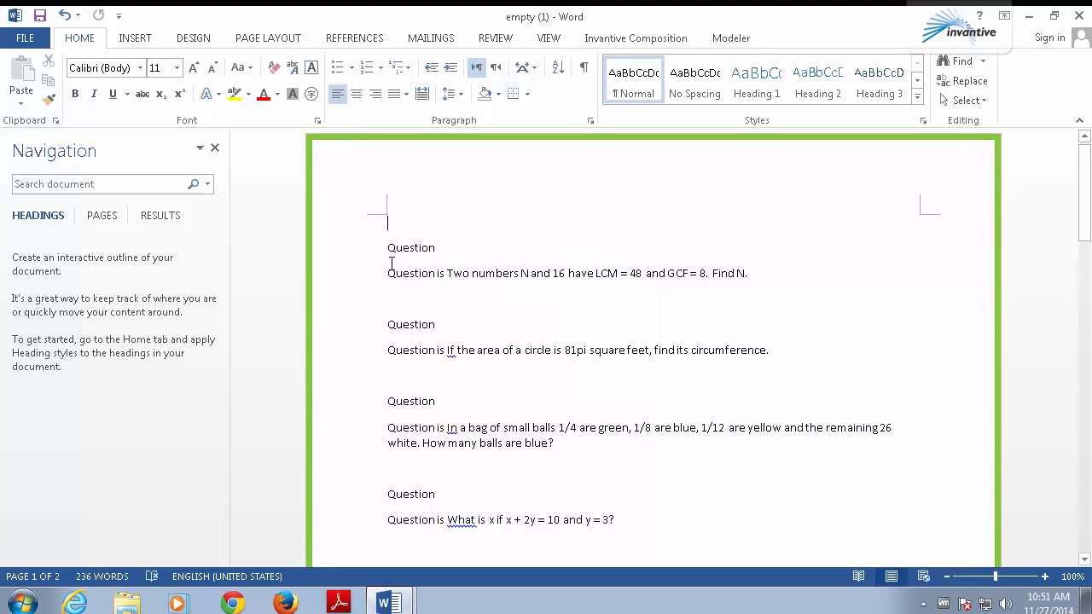
double_click(410, 247)
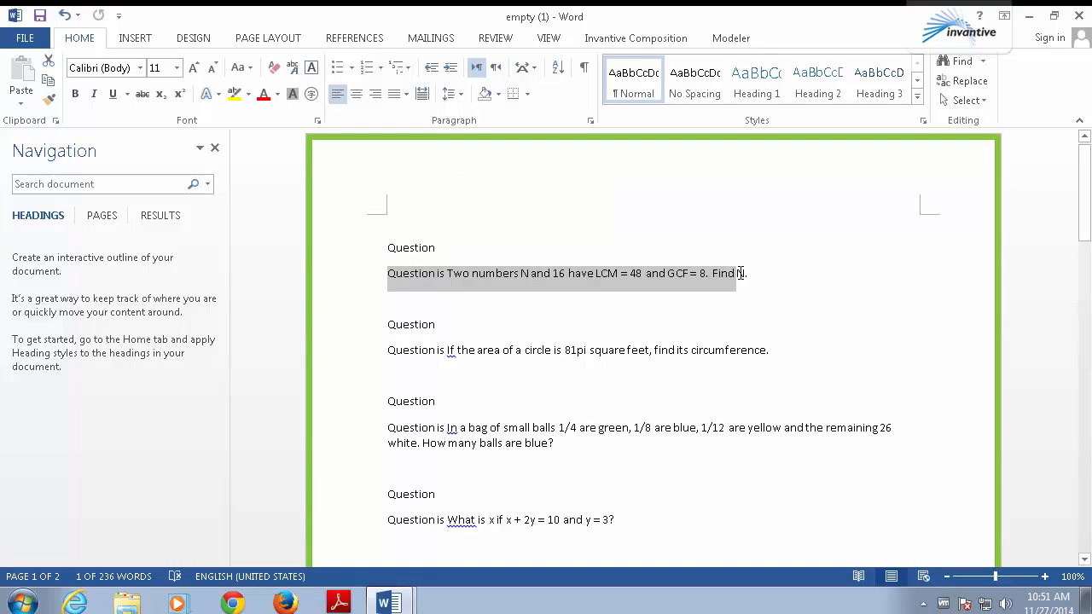
click(407, 324)
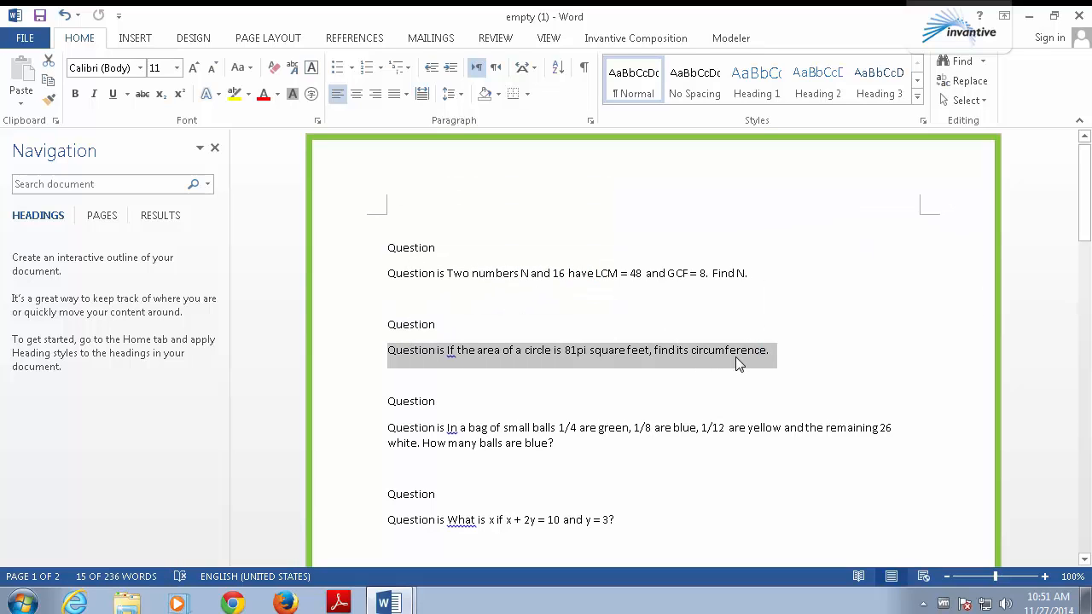
Step: Return to the template, make the loop's 'Question' heading bold and start a new line below
click(635, 37)
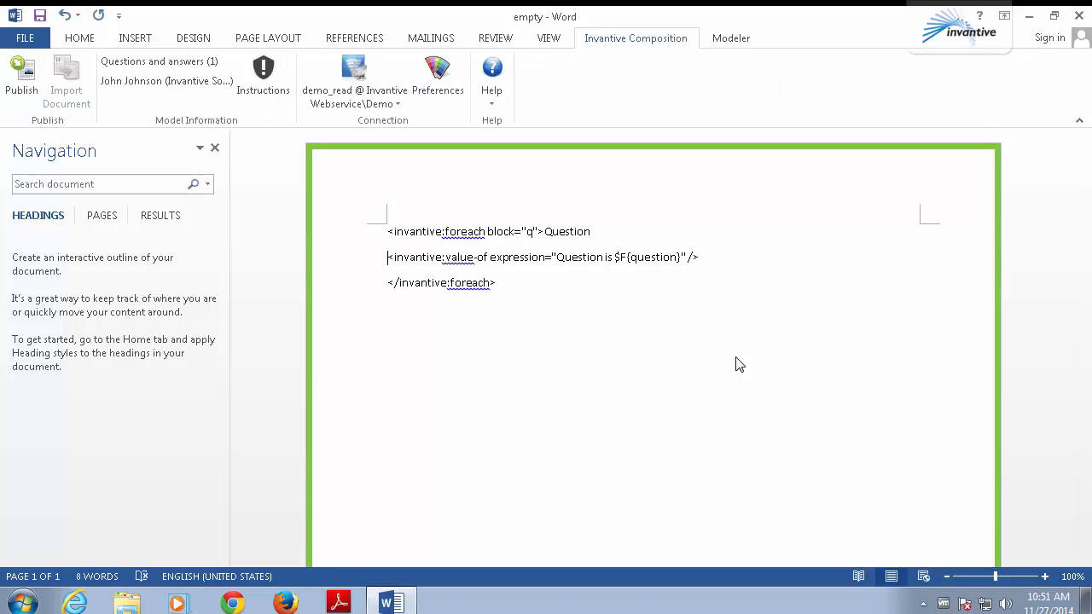
double_click(566, 232)
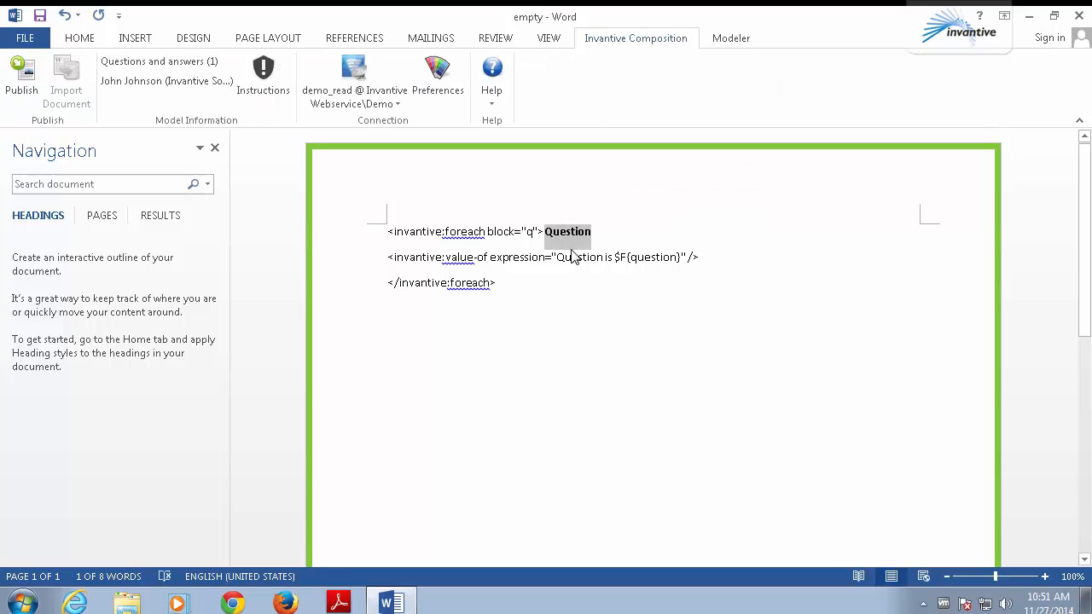
click(699, 256)
text(A)
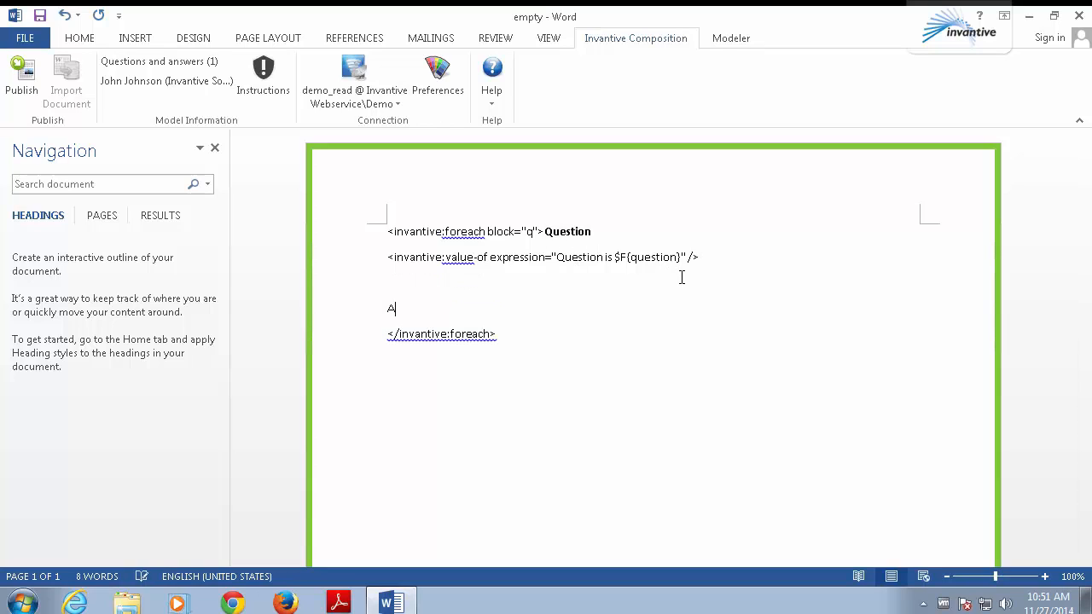
Step: Add an 'Answer:' label and insert the Questions > Answer > Current Value field inside the loop
text(nswer:)
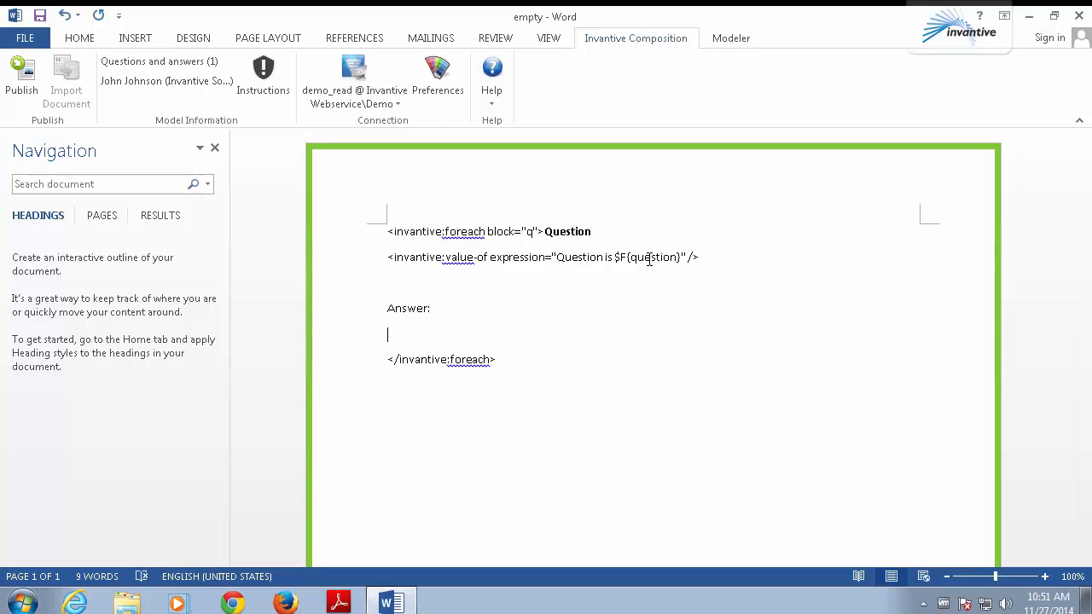
click(730, 38)
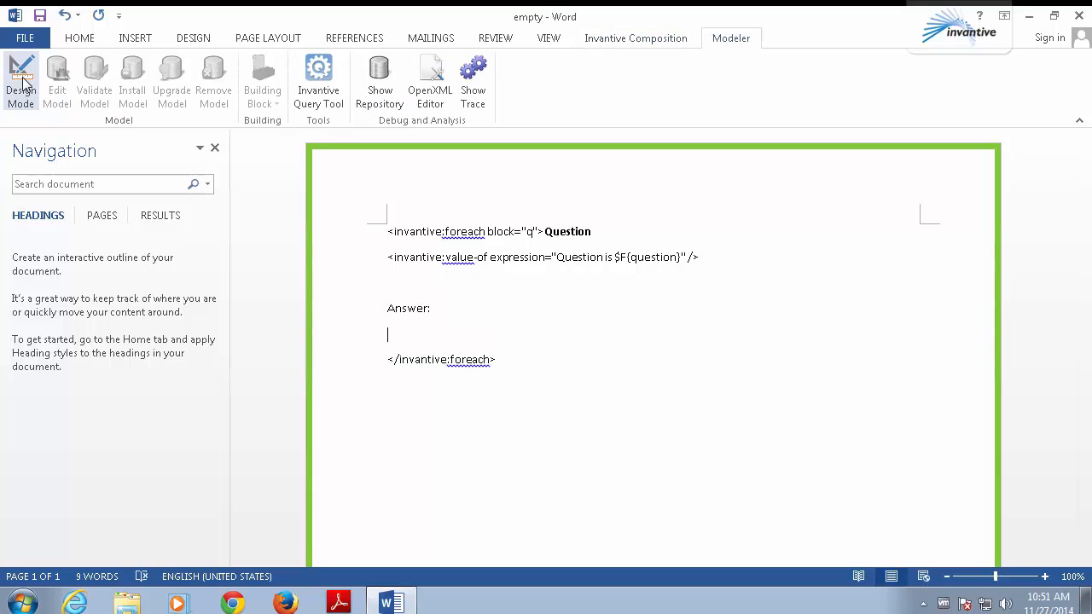
click(263, 82)
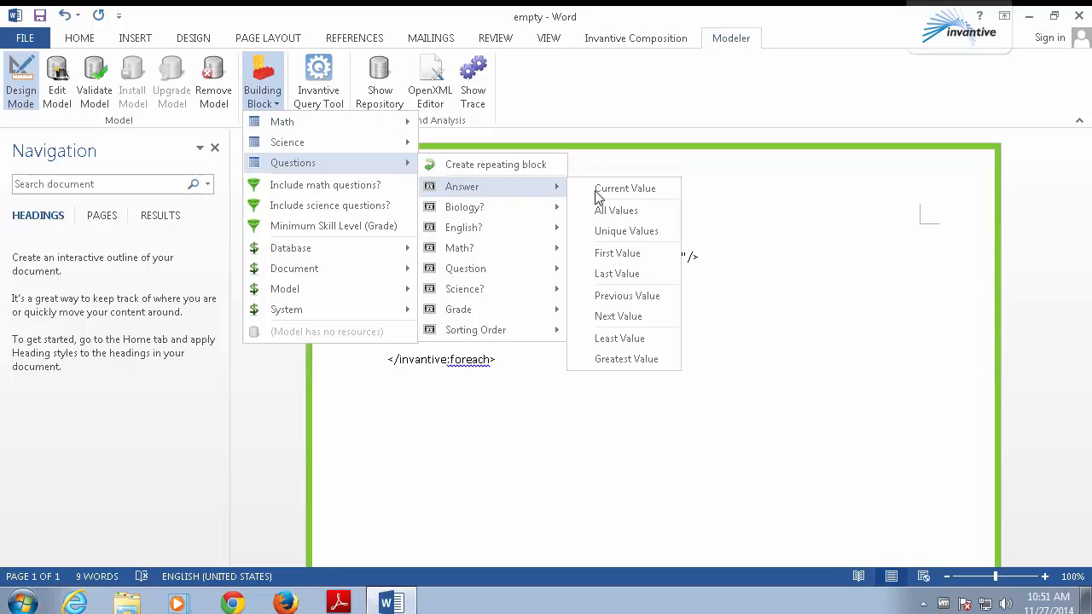
click(625, 188)
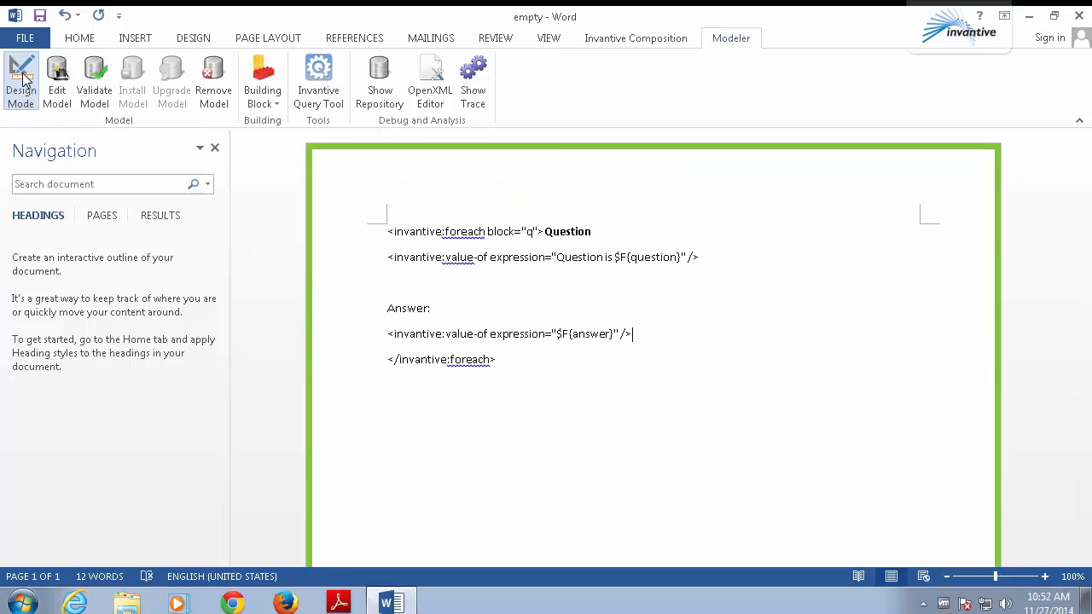
Step: Publish with default parameters so each math question is listed with its answer, then dismiss the completion message
click(635, 38)
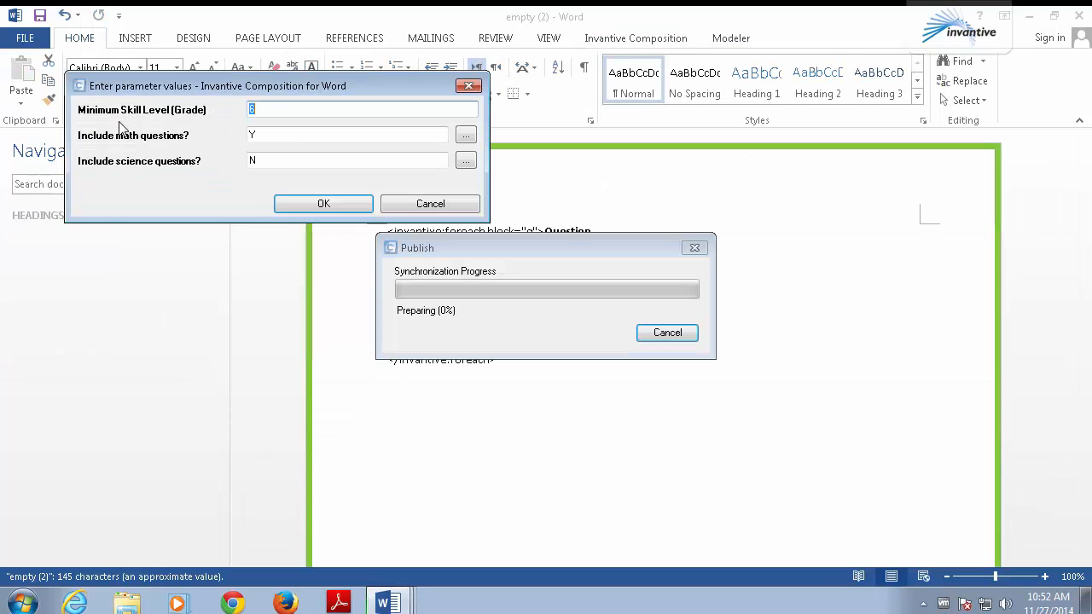
click(323, 203)
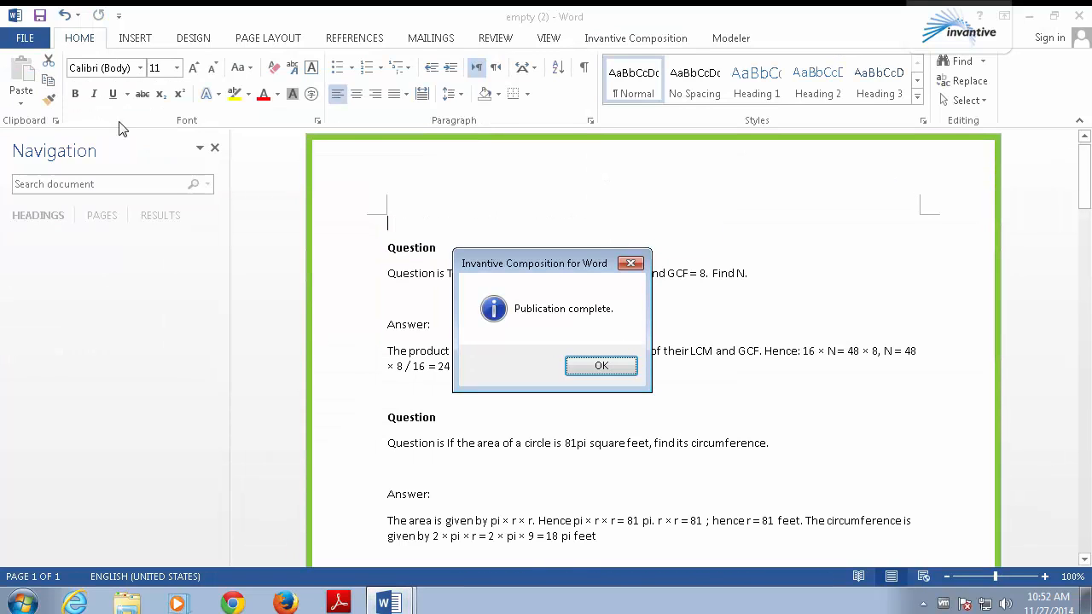
click(601, 365)
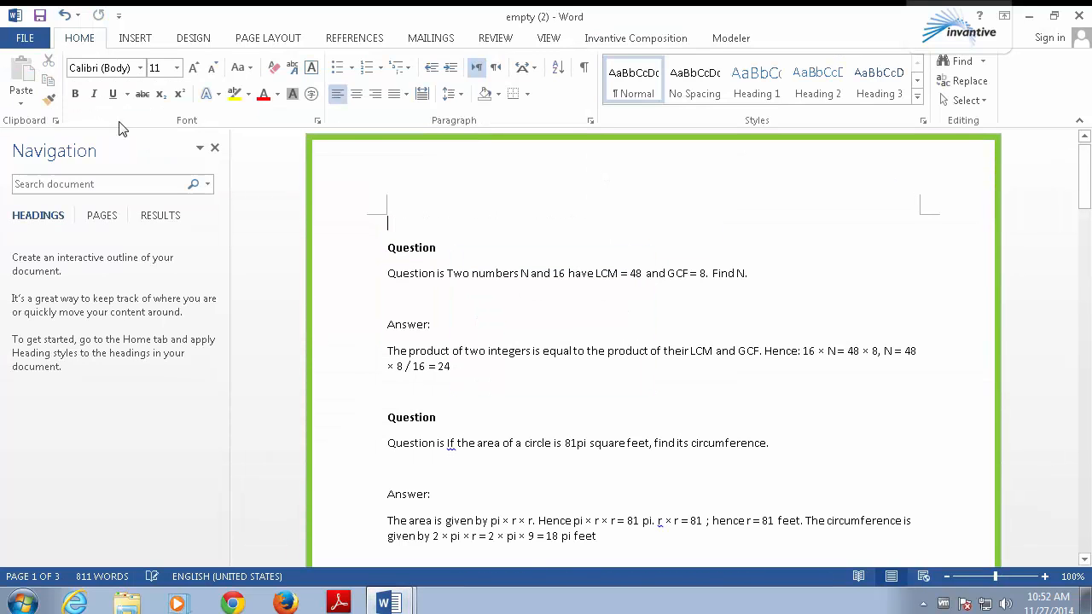
mouse_move(344, 256)
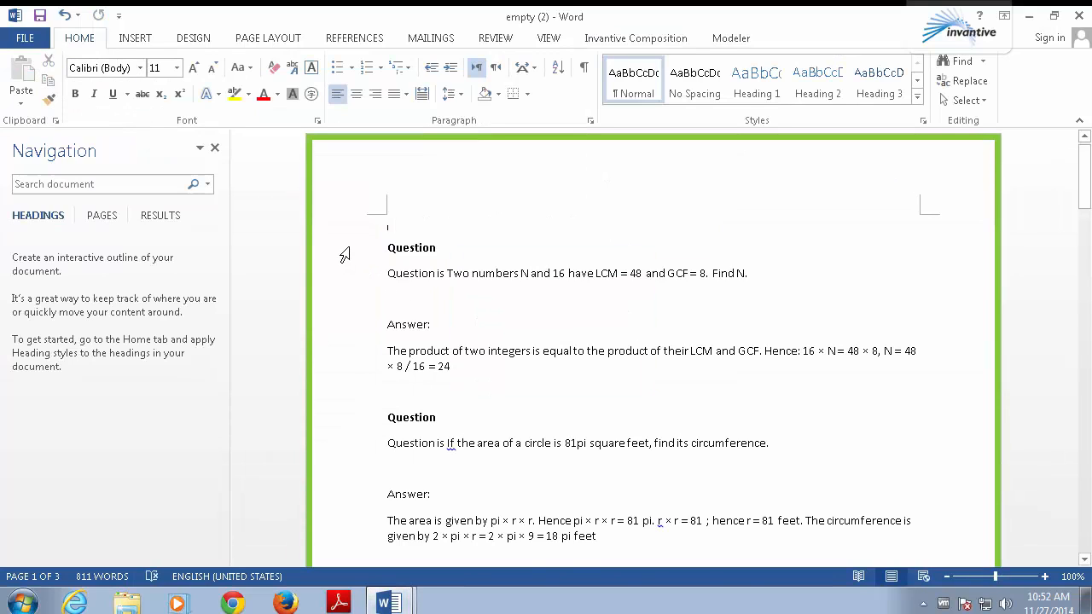
double_click(411, 248)
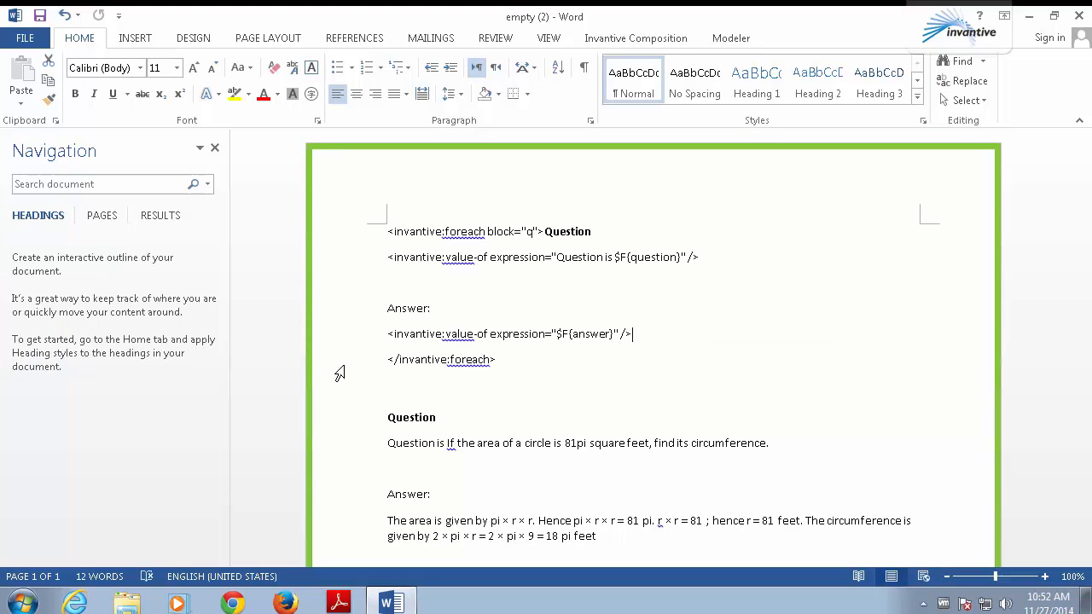
Step: Return to the foreach template and bring the Modeler tools back up
click(635, 38)
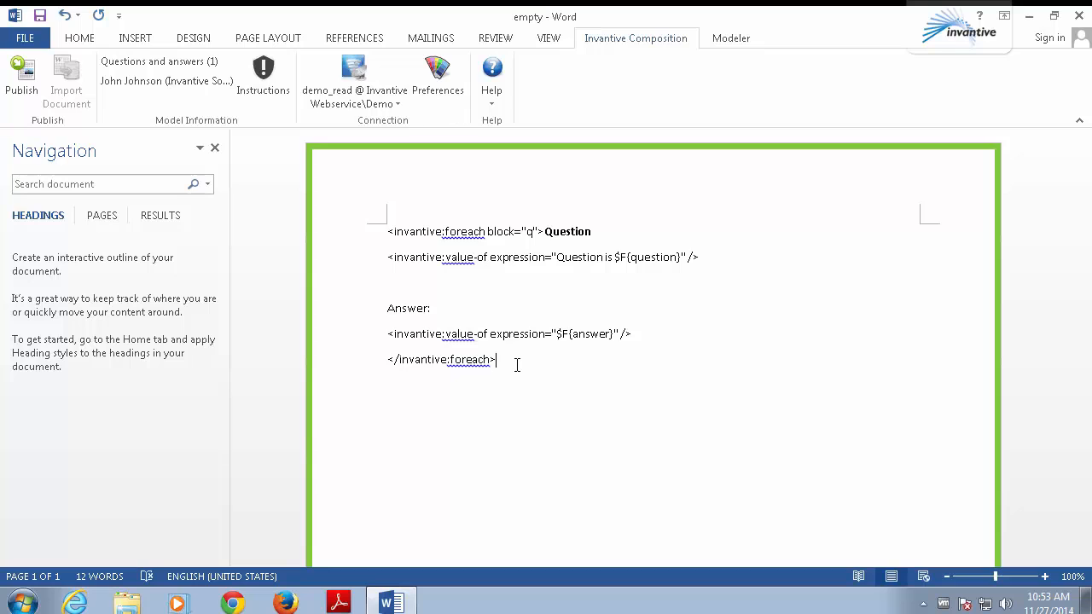
click(730, 38)
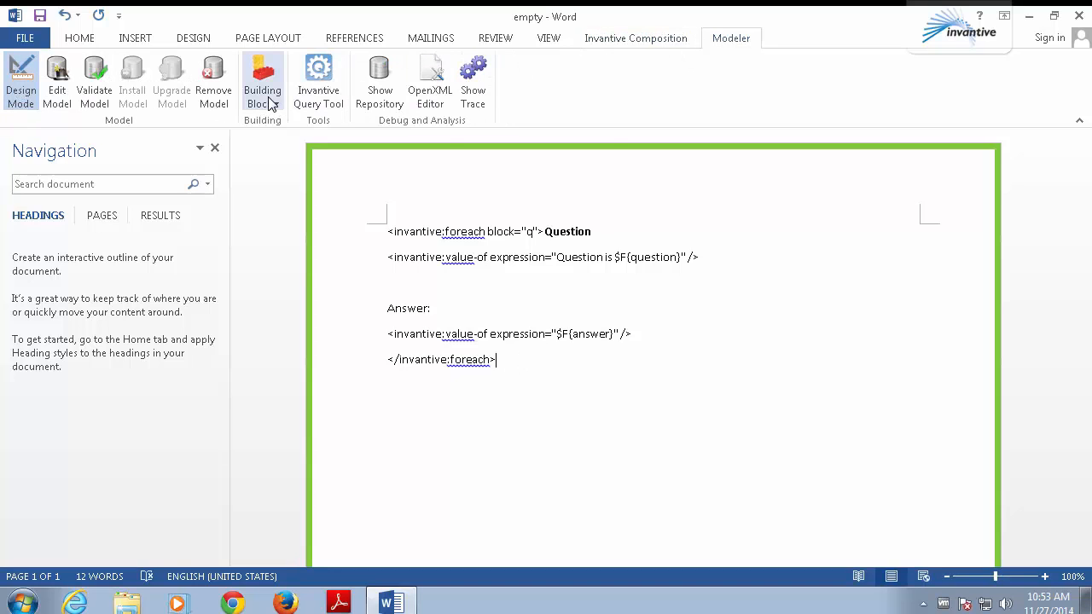
mouse_move(262, 82)
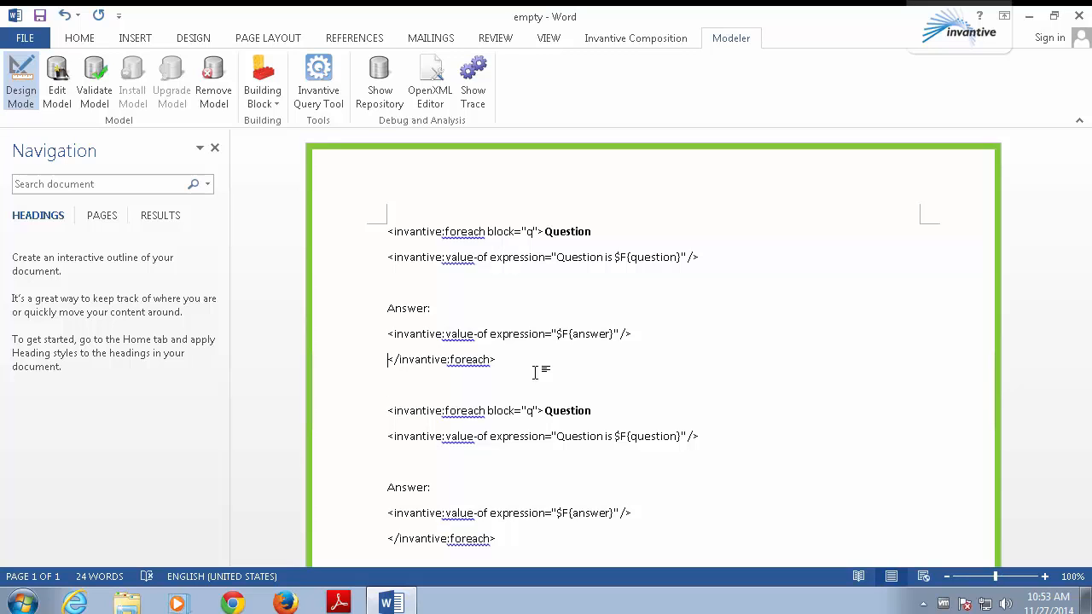
Step: Remove answers from the first loop and head the loops 'Student's Part' and 'Teacher's Part'
drag(389, 282, 631, 349)
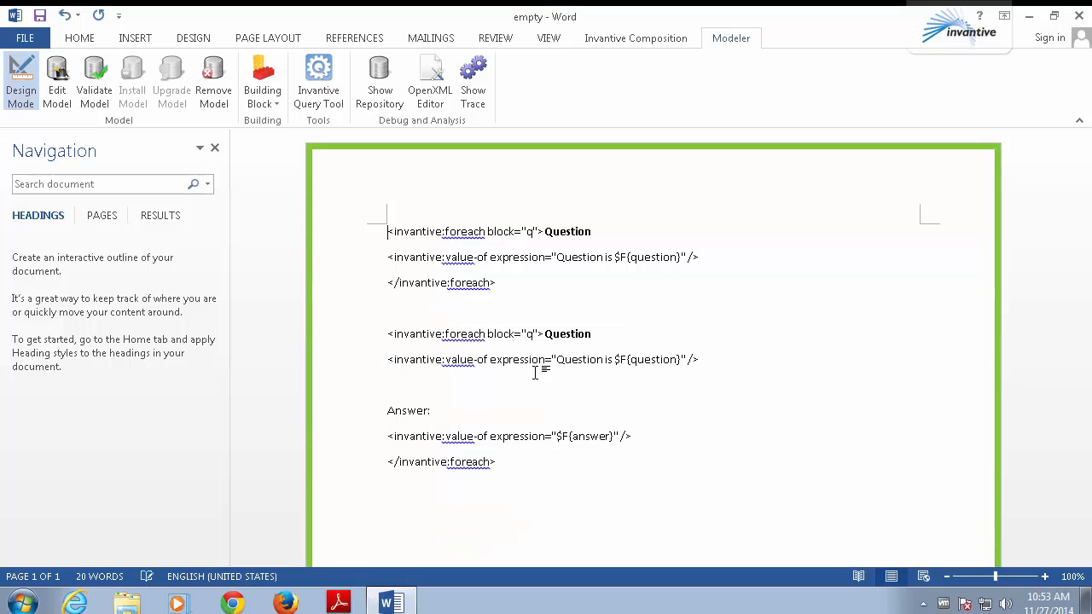
text(Student's Part:)
text(Teacher)
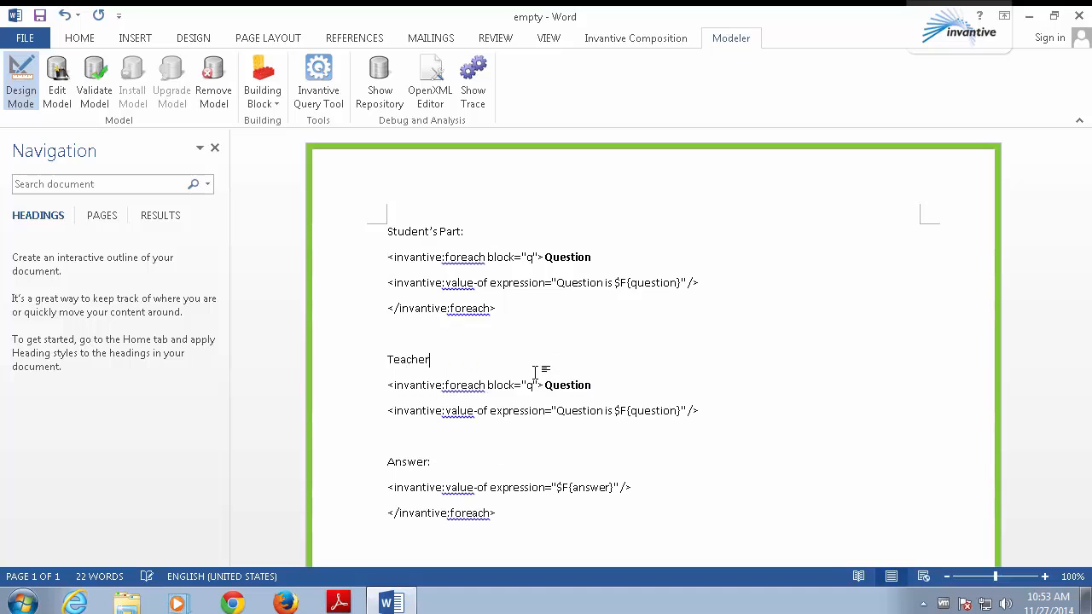
text('s part)
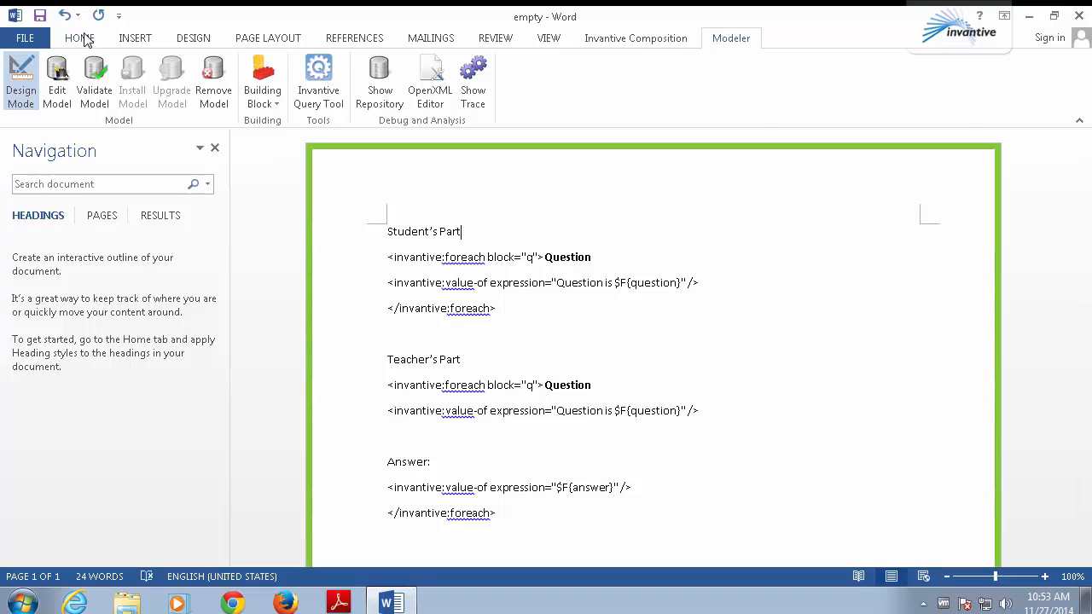
click(79, 38)
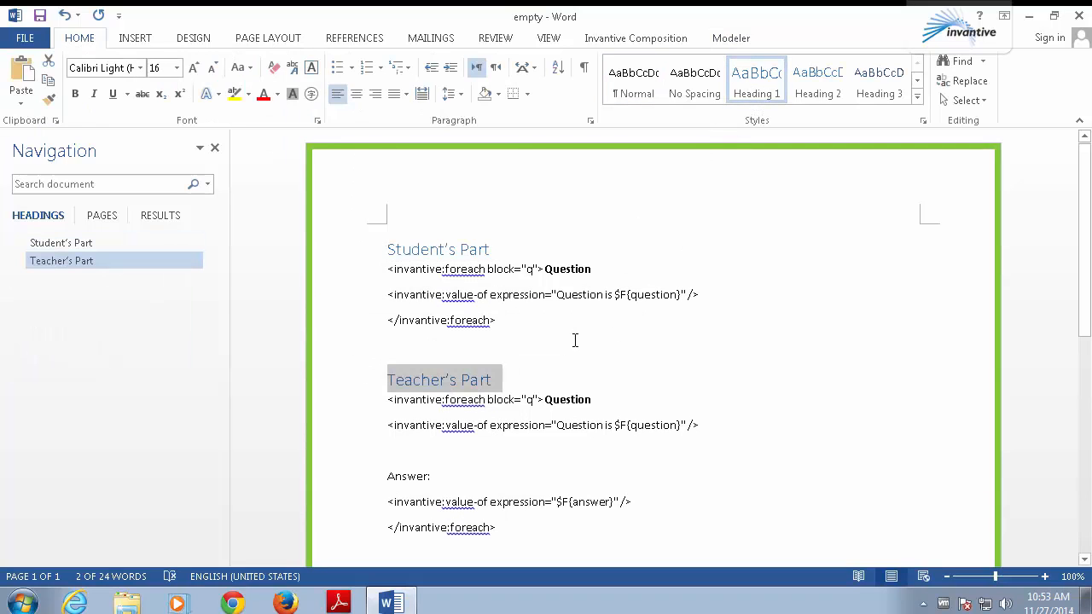
click(635, 38)
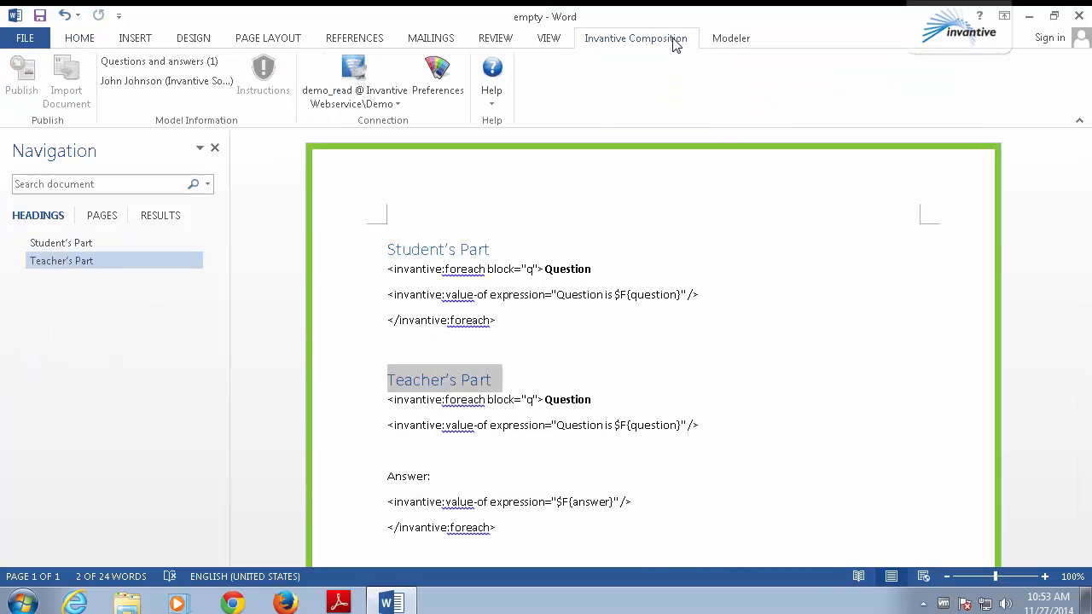
click(731, 38)
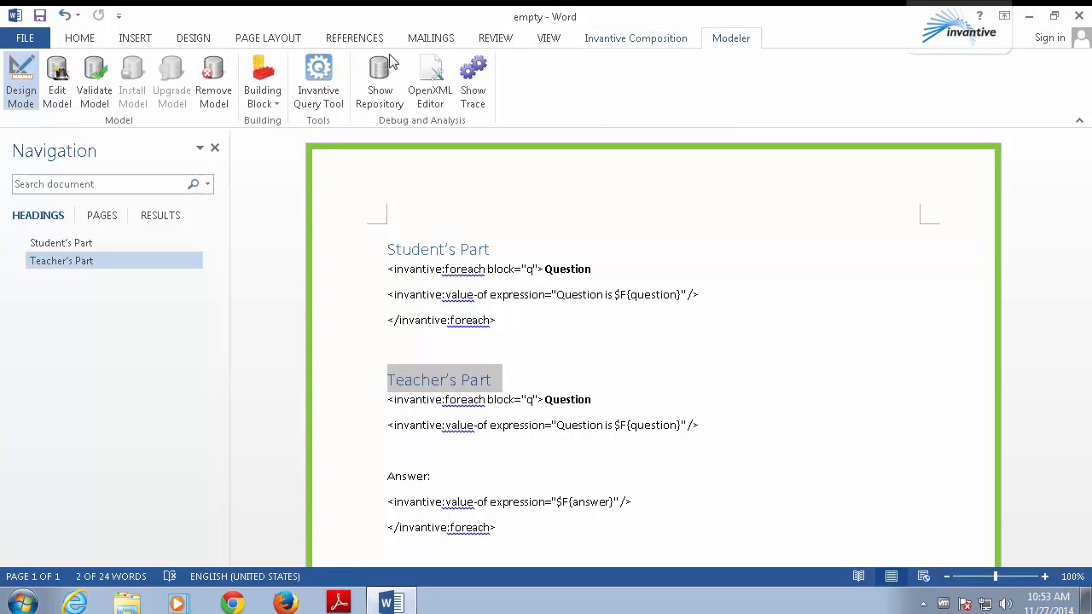
Step: Publish with default parameters, review the Teacher's Part with answers, and return to the template
click(635, 38)
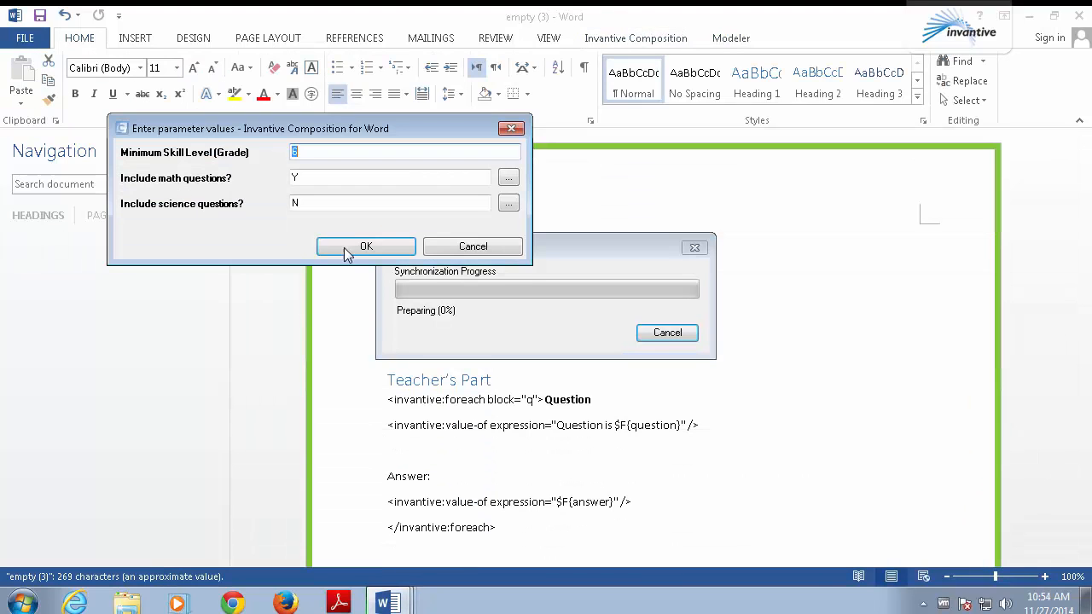
click(365, 246)
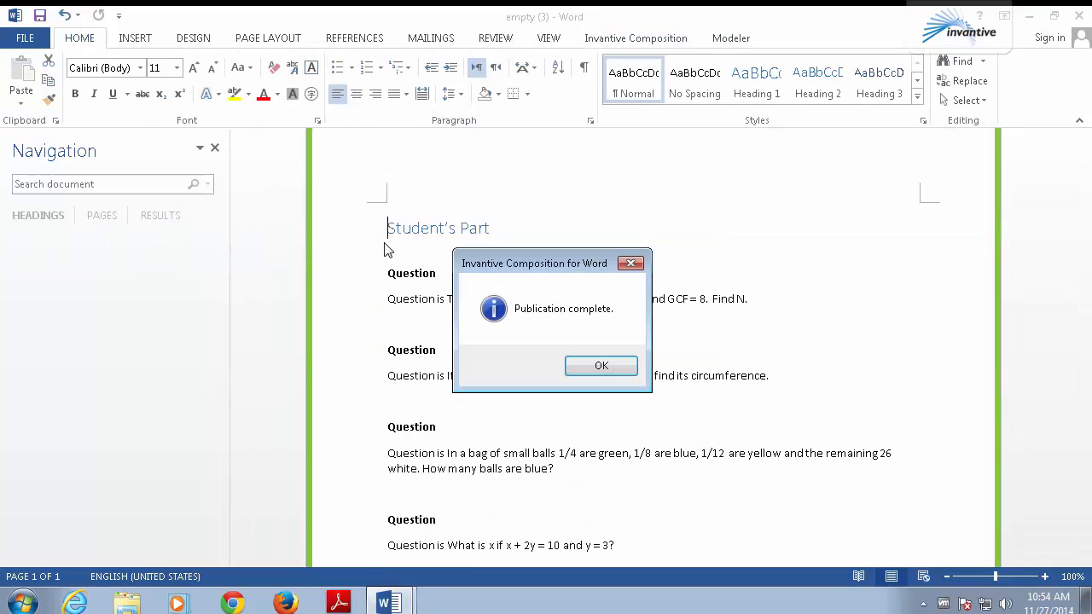
click(601, 365)
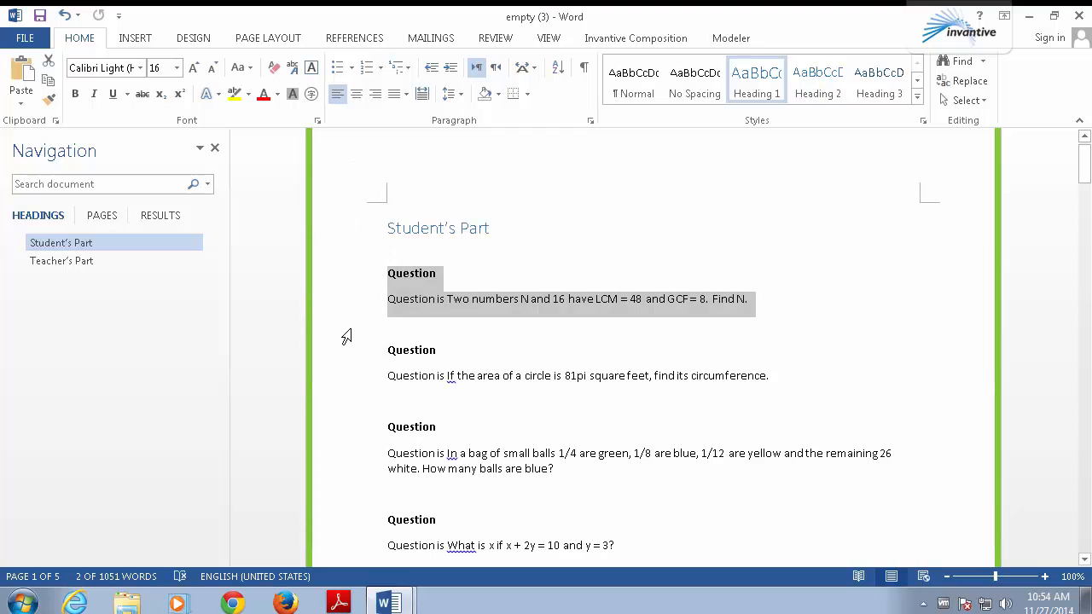
scroll(down, 3)
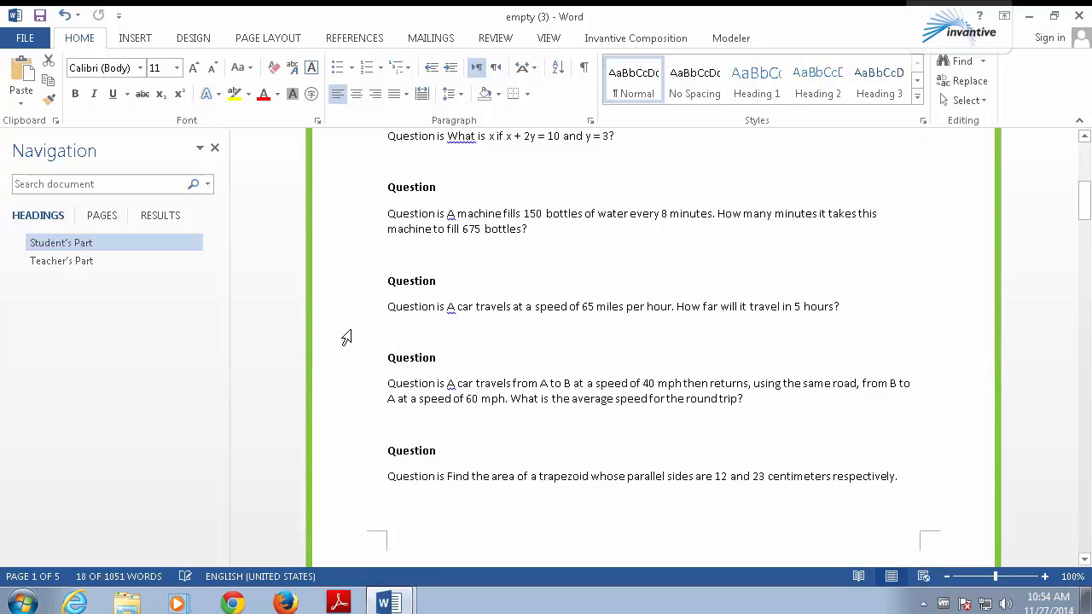
click(62, 260)
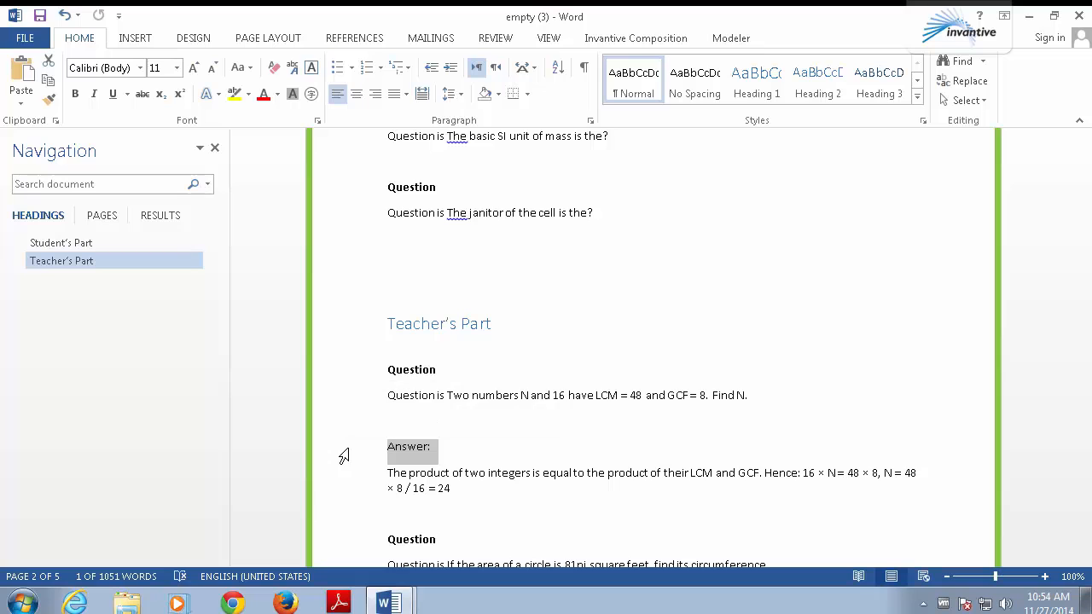
click(635, 37)
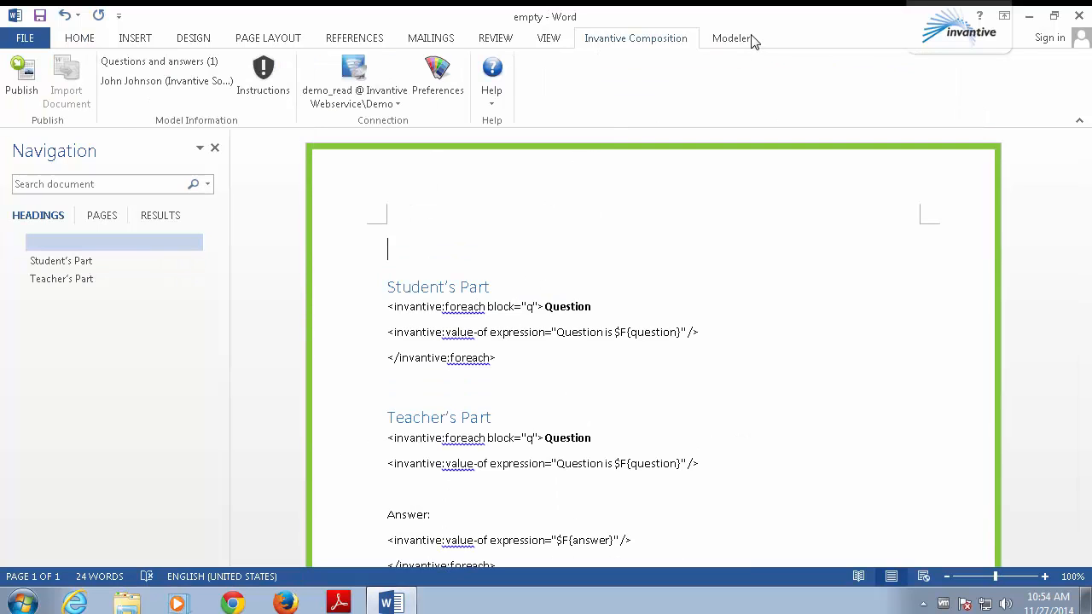
Step: In Design Mode, insert the Model > Name field at the top and start an 'Author:' line
click(730, 37)
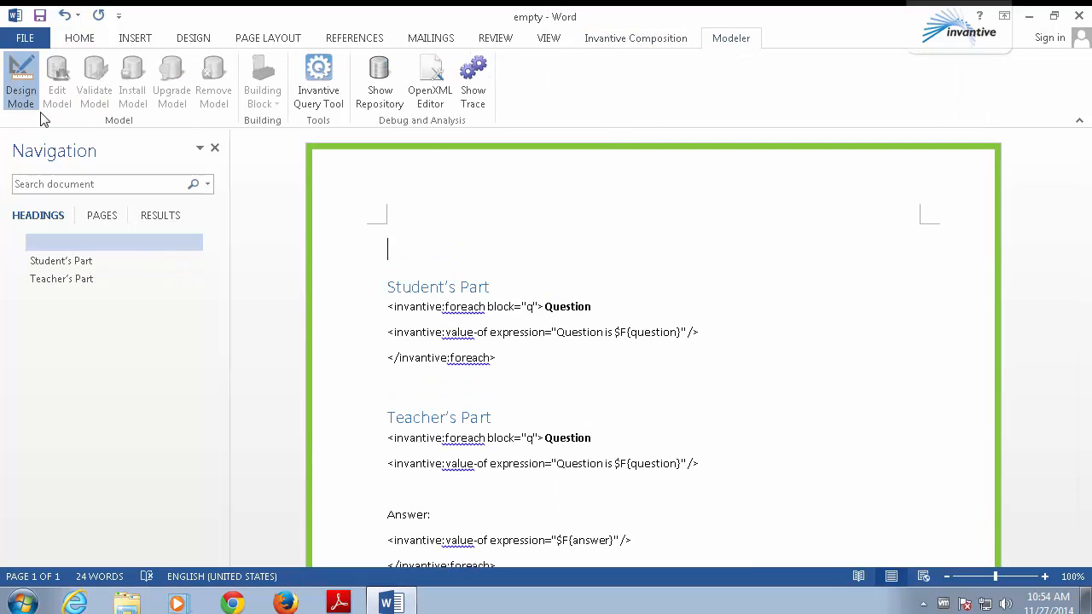
click(262, 82)
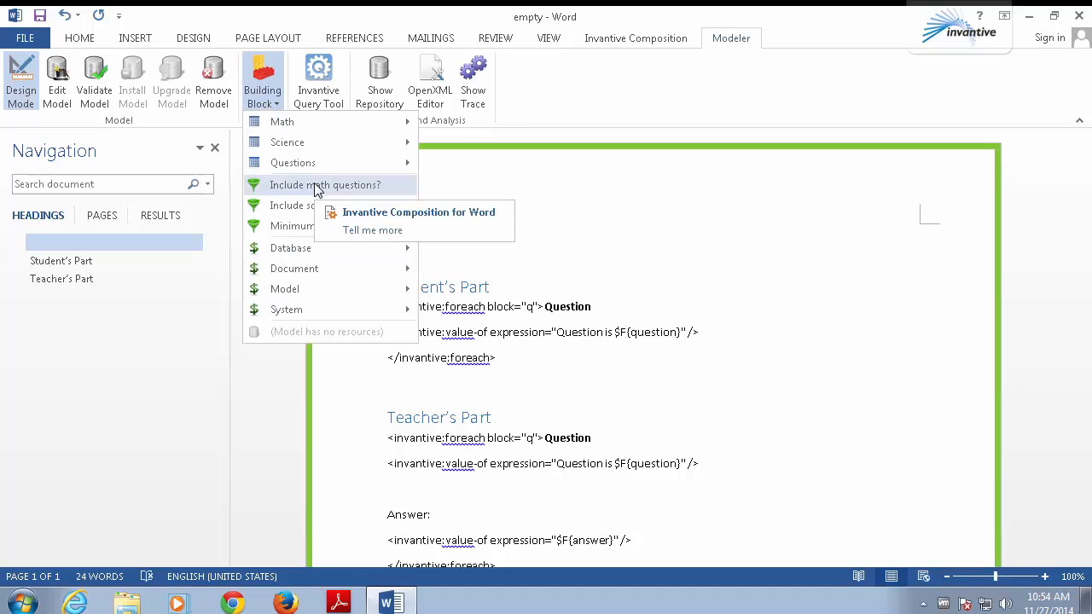
mouse_move(290, 247)
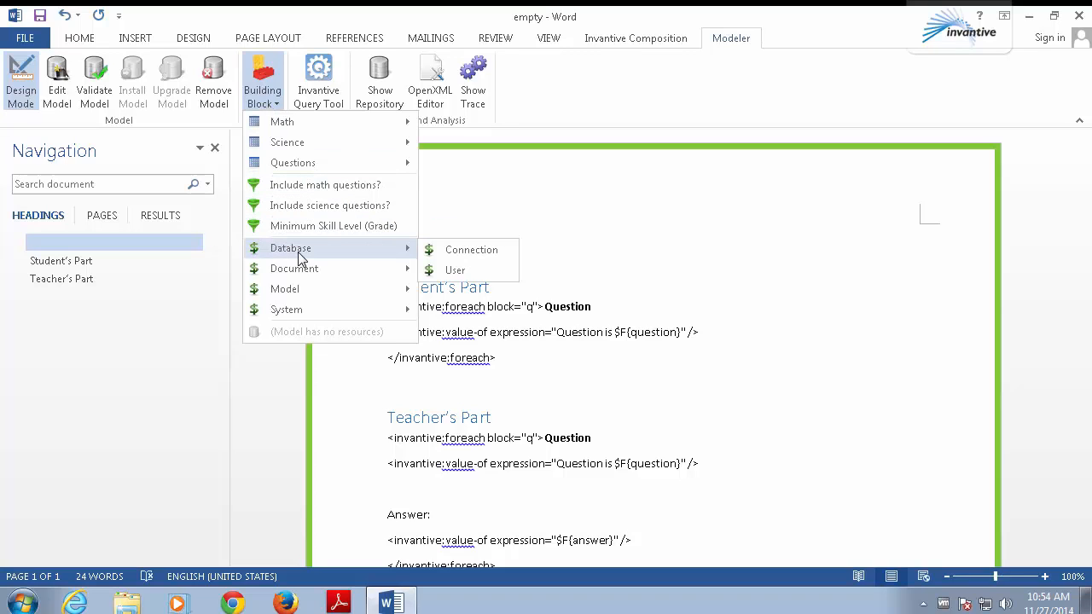
mouse_move(293, 268)
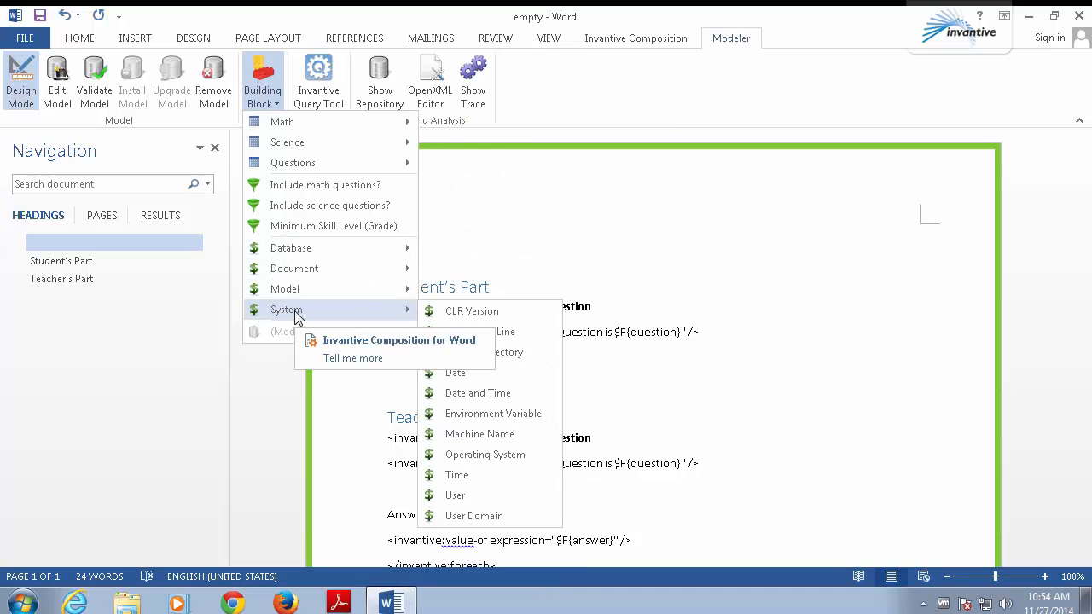
mouse_move(333, 288)
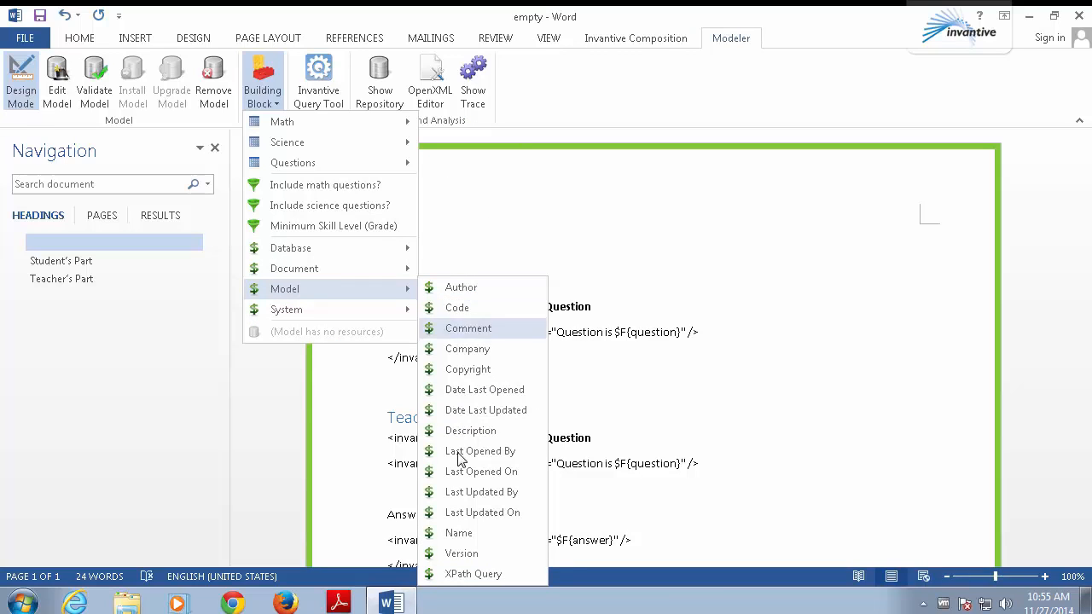
click(458, 533)
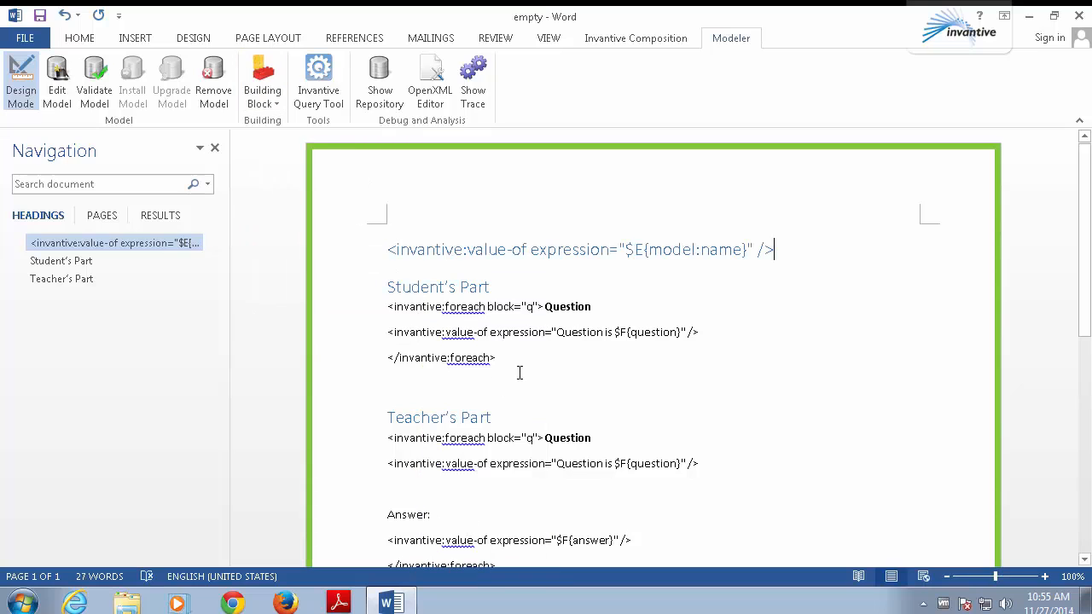
text(Author:)
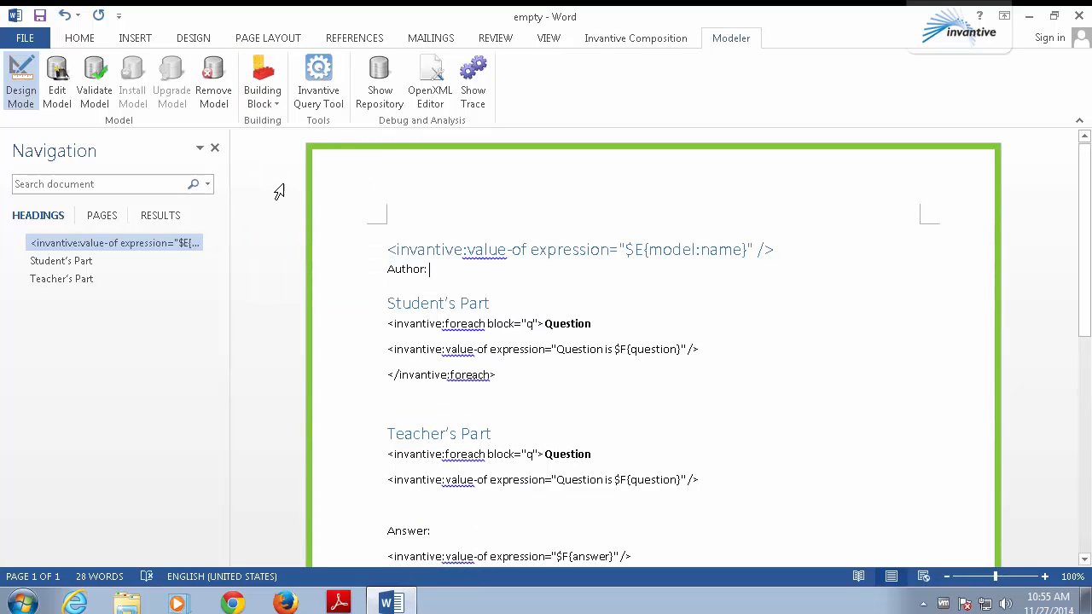
mouse_move(253, 135)
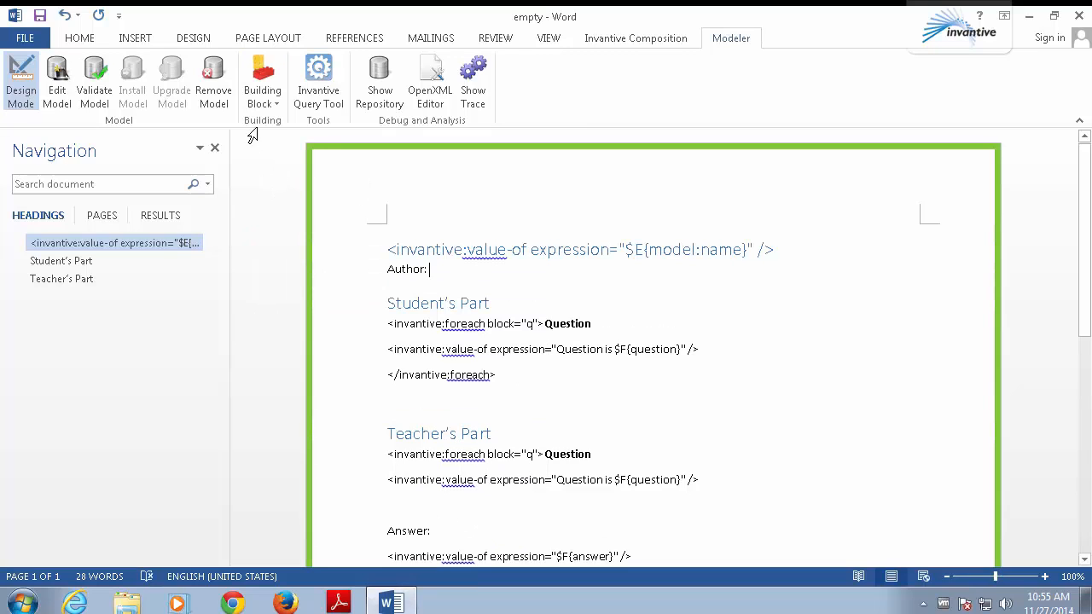
Step: Insert the Model > Author field after 'Author:' and add a page break below it
click(263, 82)
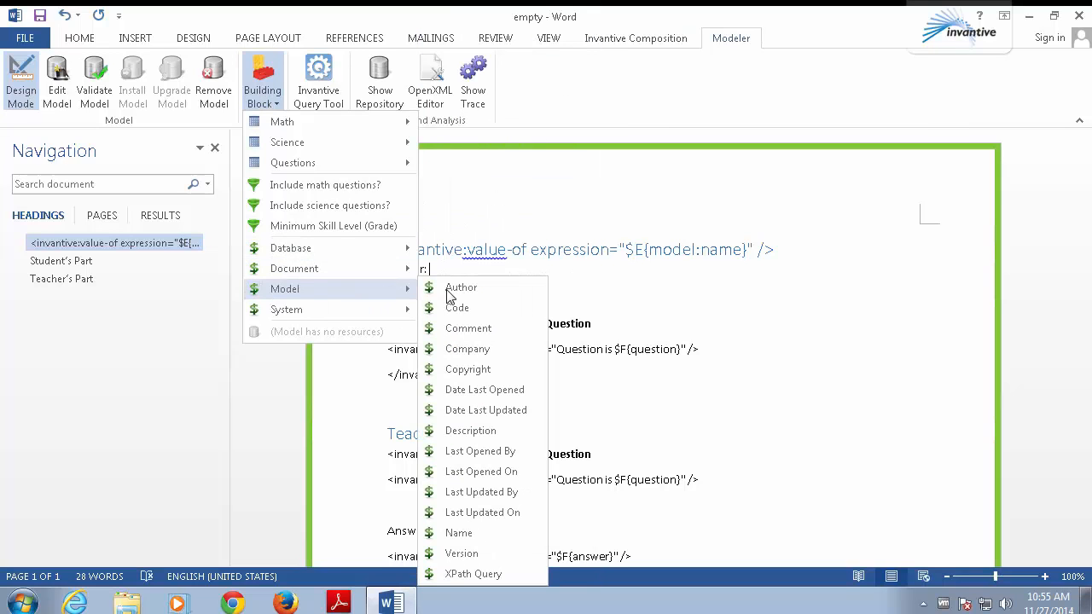
click(461, 287)
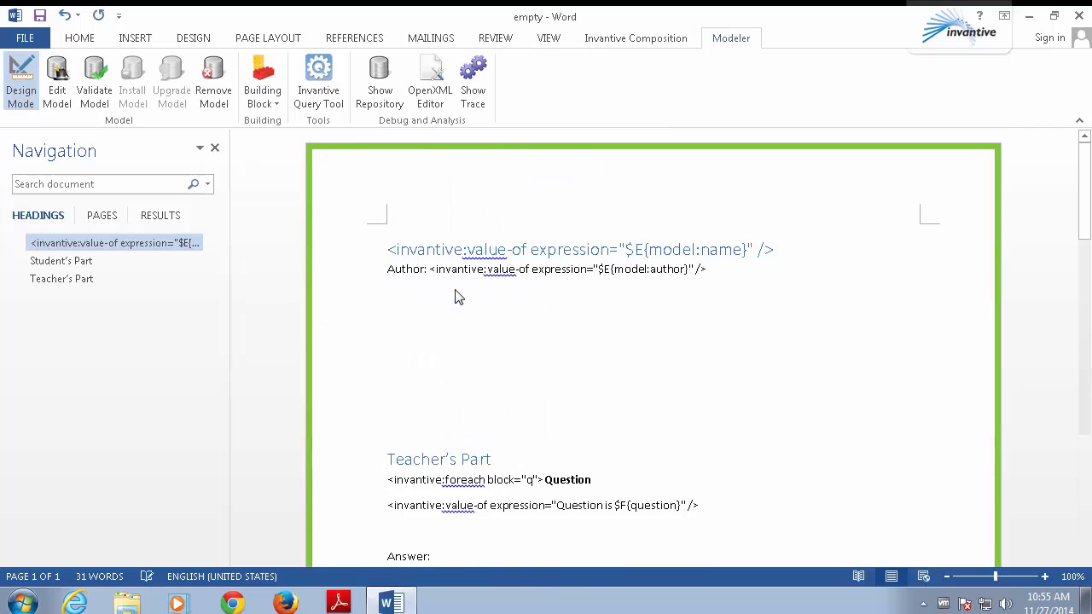
scroll(down, 3)
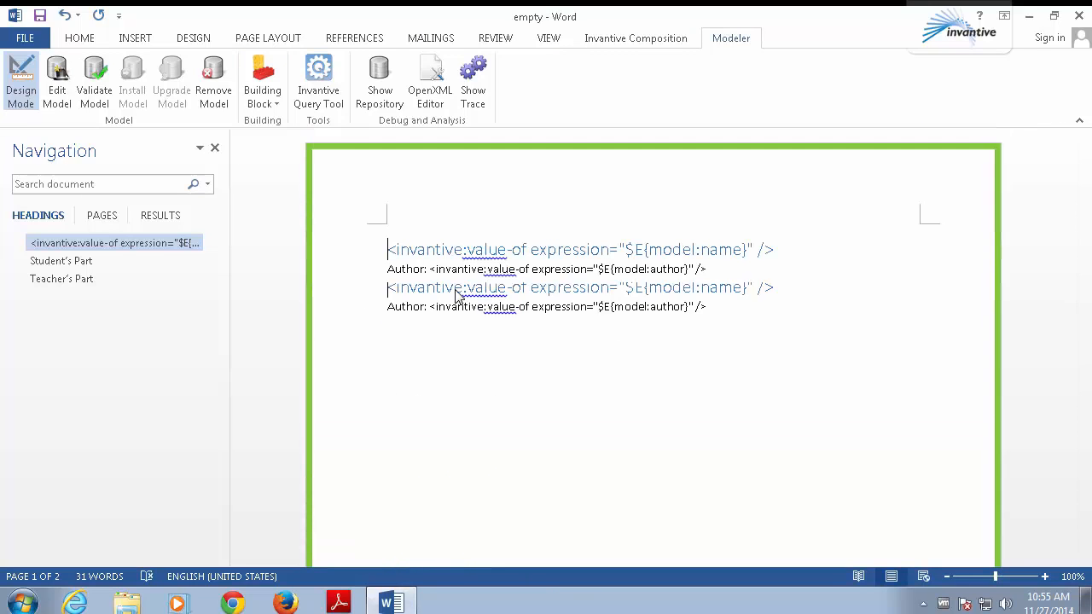
click(20, 82)
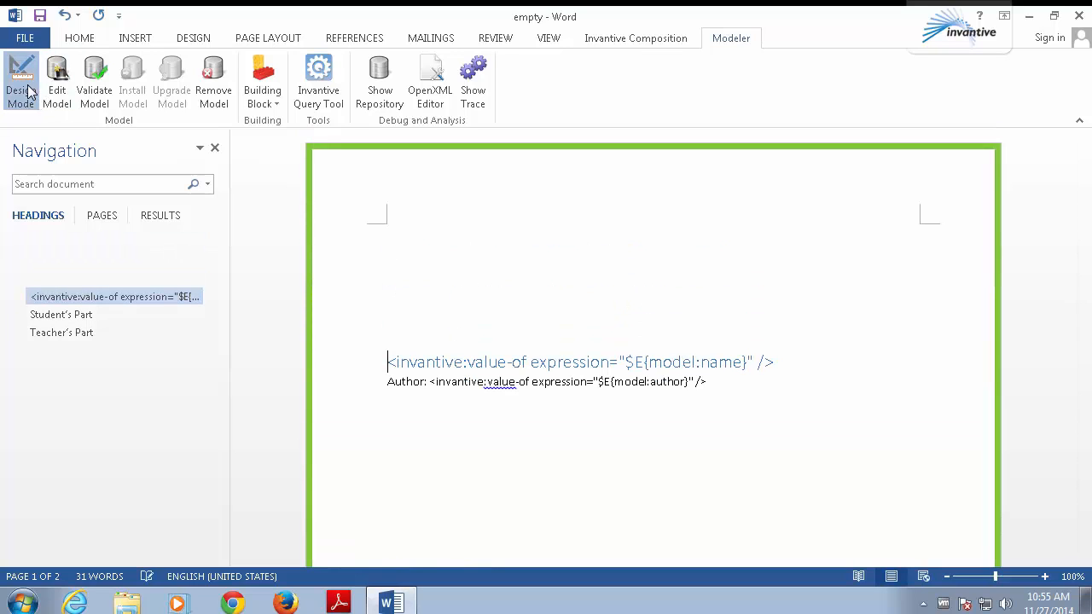
Step: Publish with default parameters and browse the 'Questions and answers' cover page and Student's Part
click(635, 38)
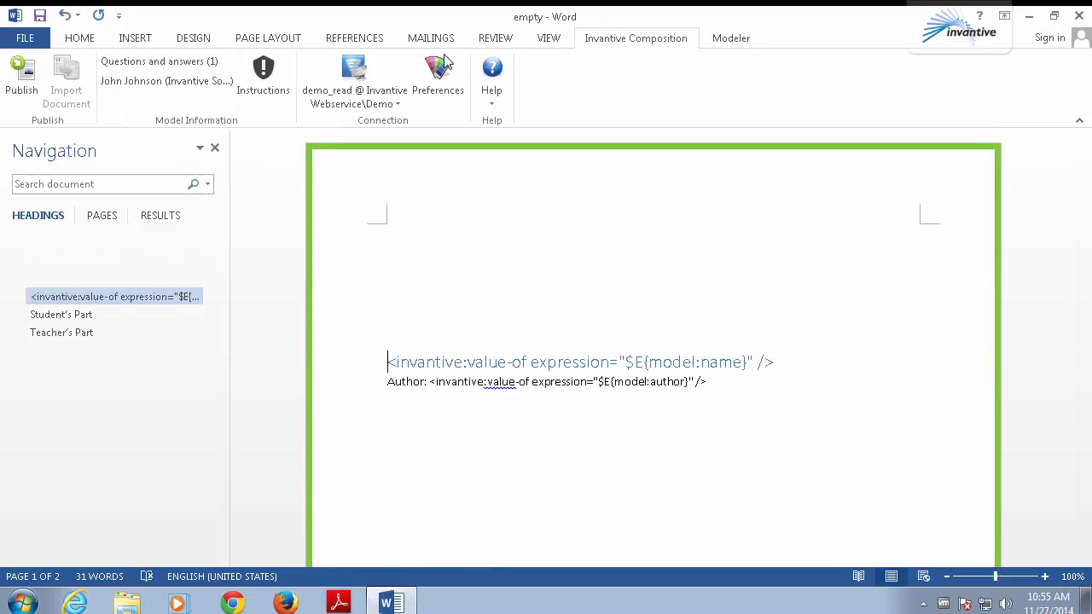
click(20, 76)
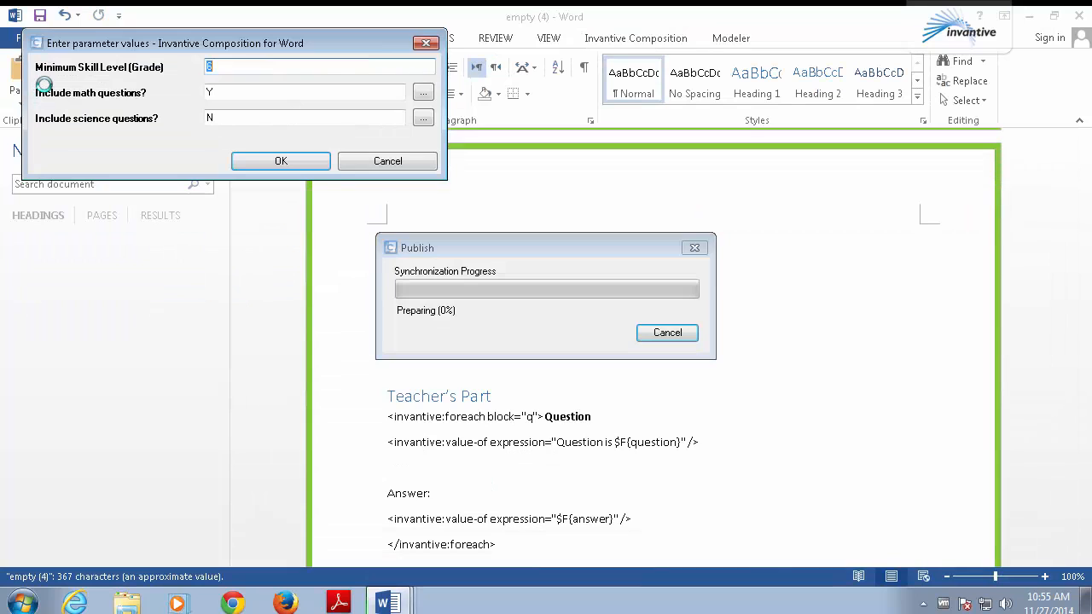
click(279, 161)
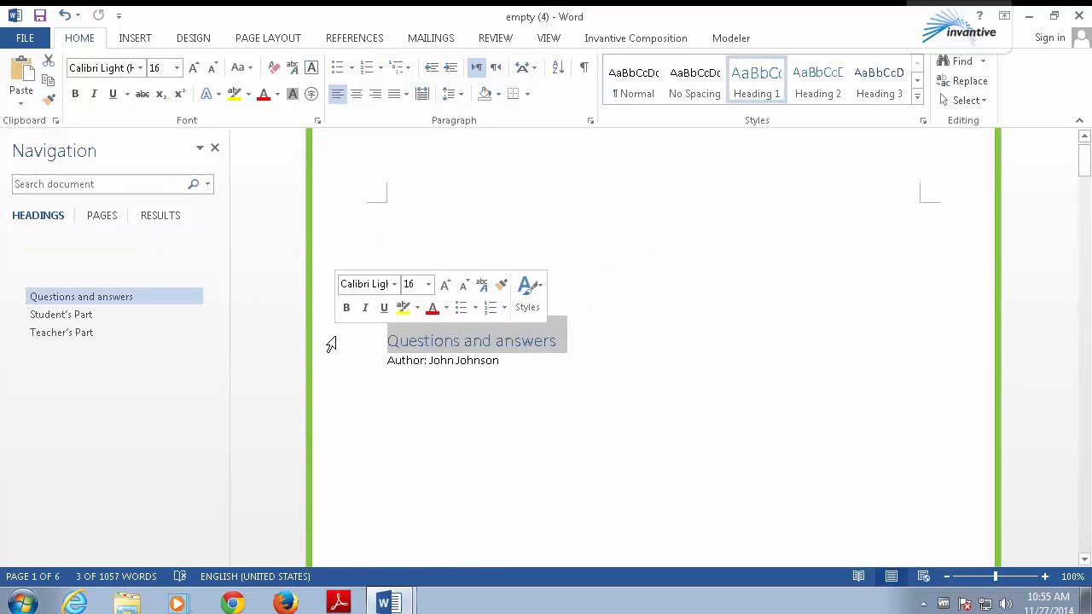
mouse_move(331, 352)
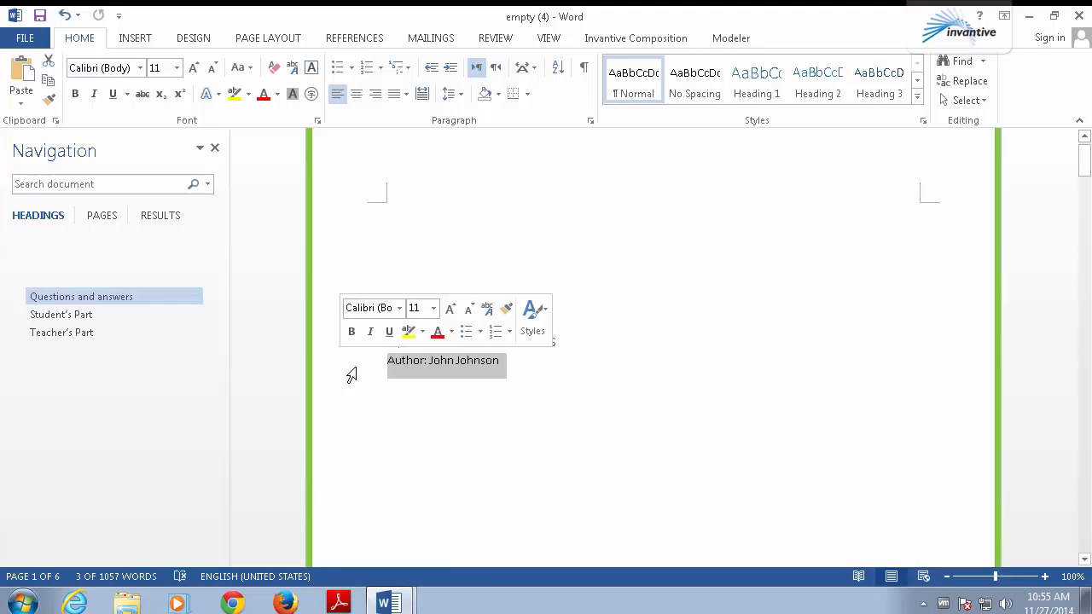
scroll(down, 3)
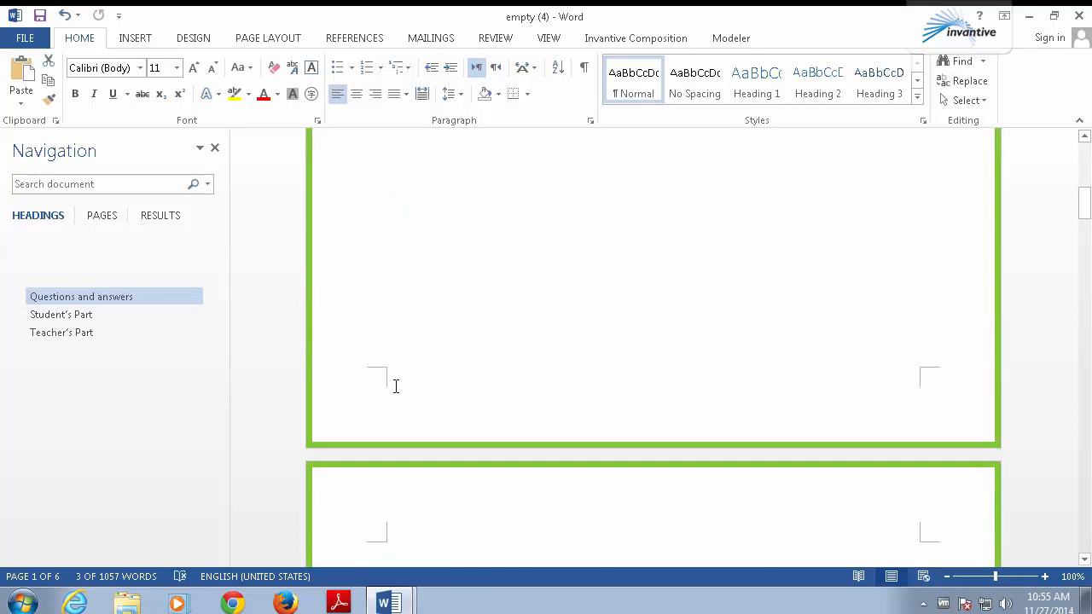
click(61, 314)
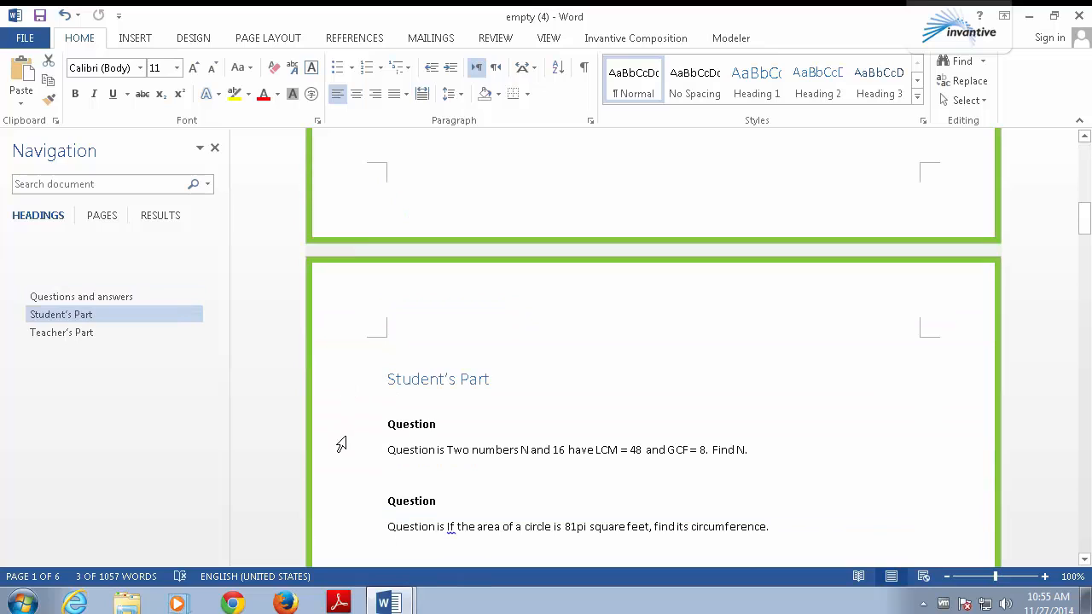
mouse_move(341, 454)
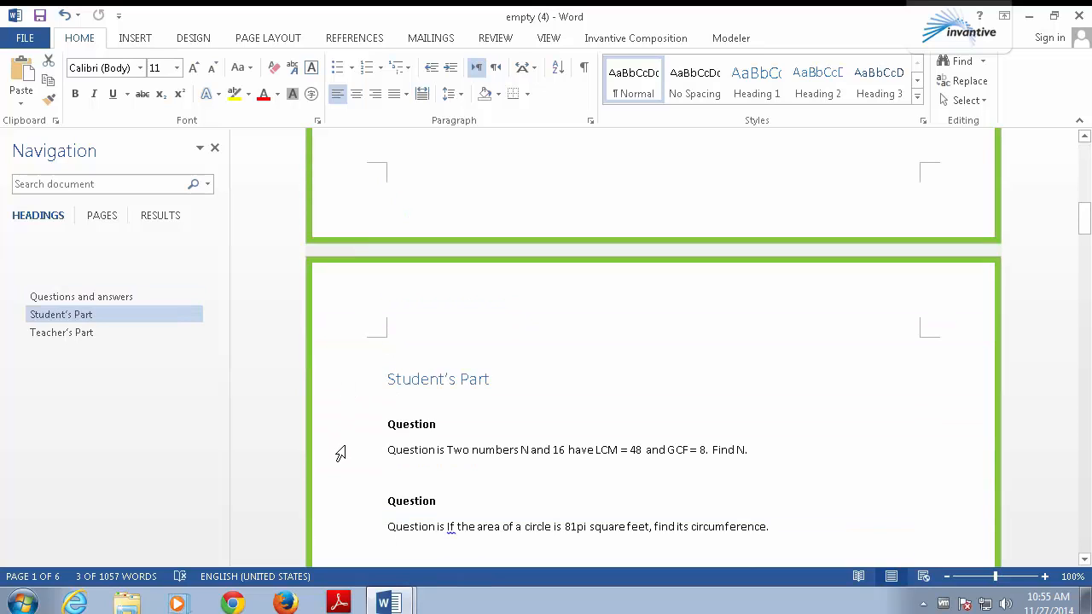